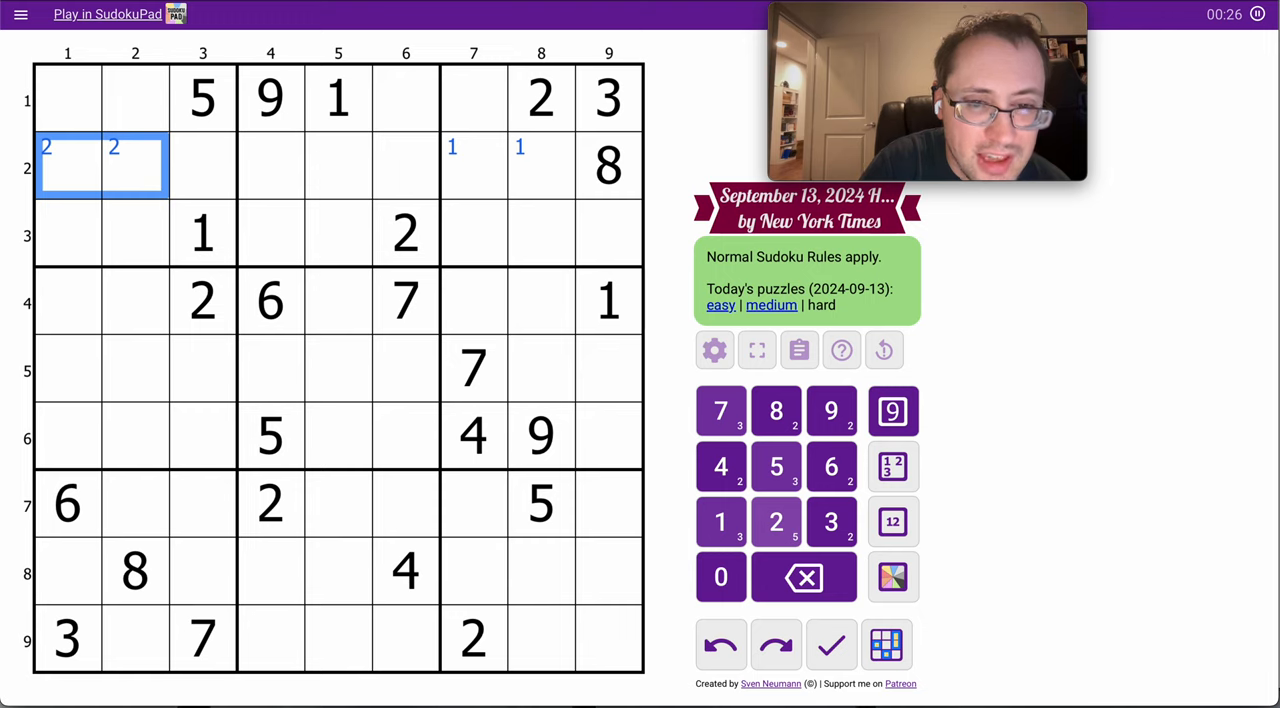
# Enter 8 and 6 in row 1, 8 at r3c1, 2 and 8 in row 8, with corner marks 47, 7, 8, 2 and green on r1c6–r1c7.
pyautogui.click(472, 98)
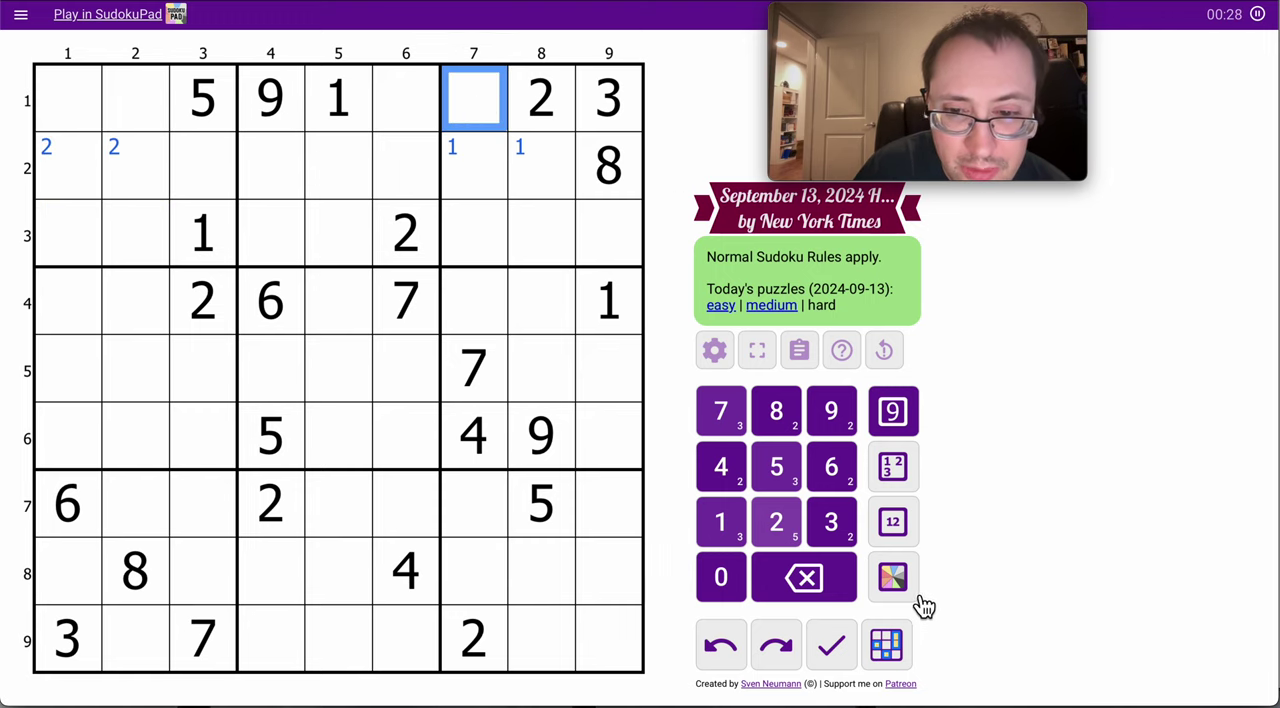
pyautogui.click(892, 576)
pyautogui.write('8')
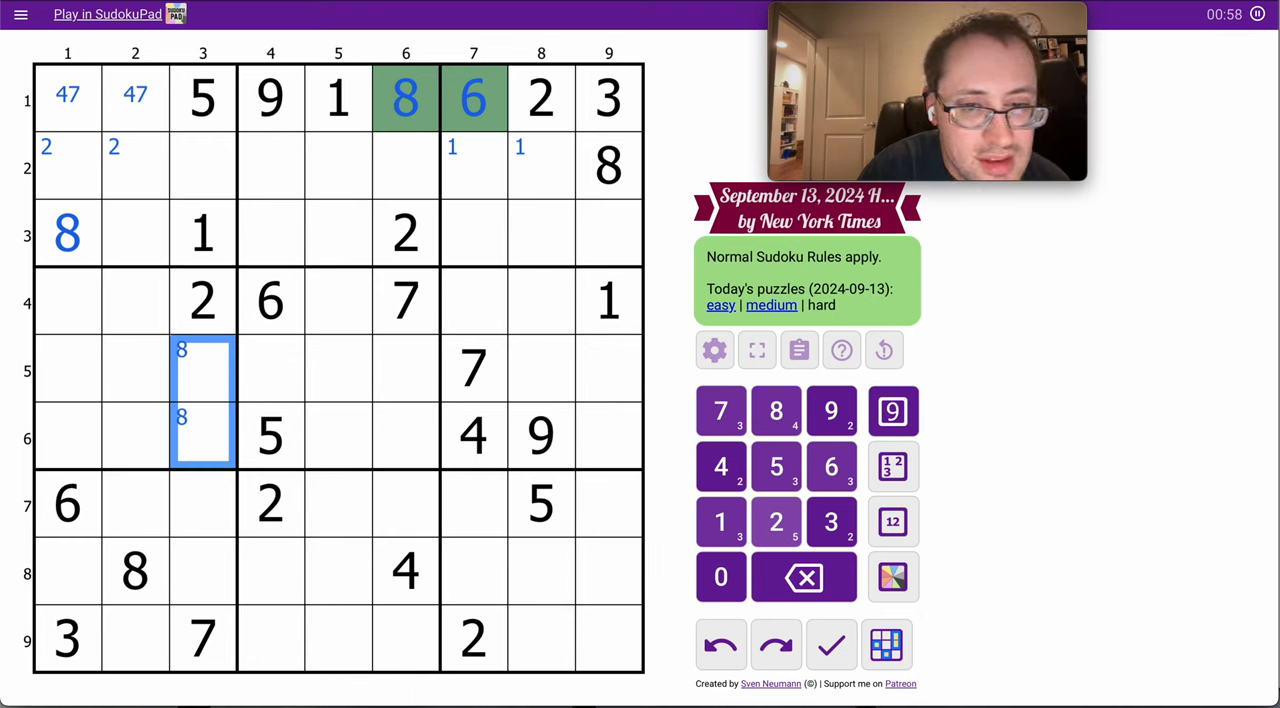
pyautogui.click(96, 436)
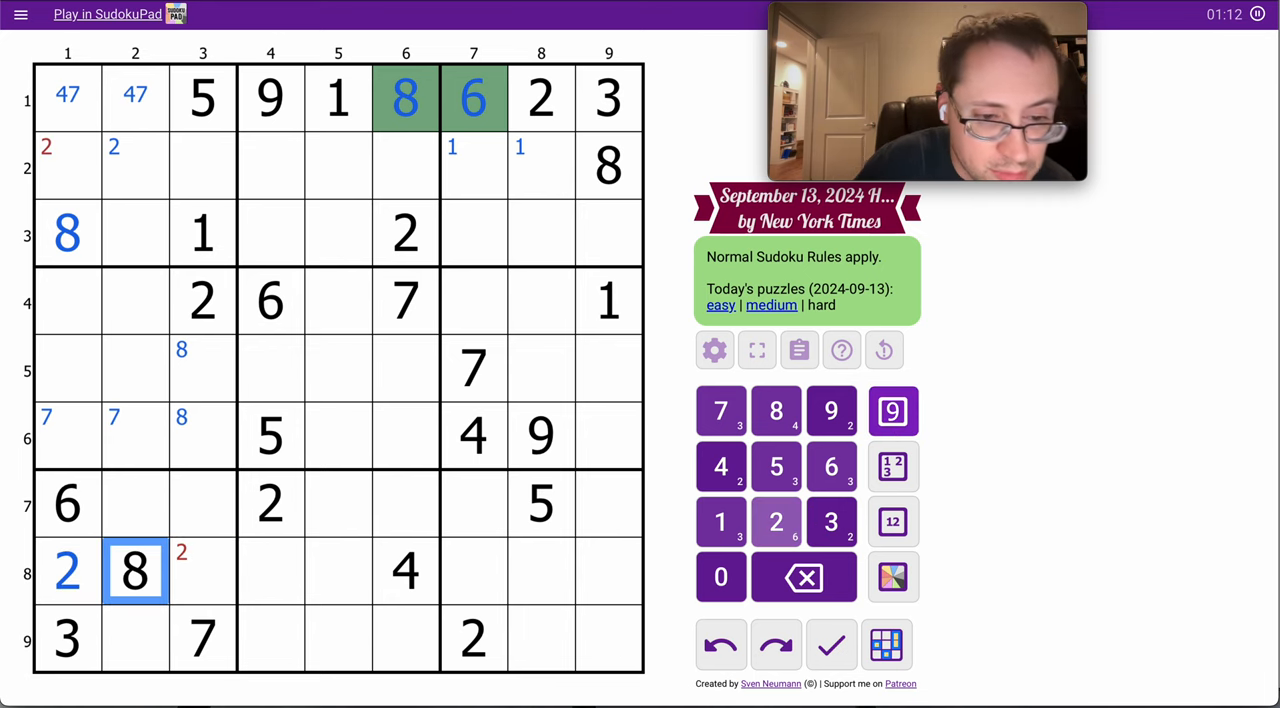
# Enter 2 at r2c2 and 9 at r2c1, with pencil marks 2 in columns 5 and 9 and 36 in box 1.
pyautogui.click(136, 168)
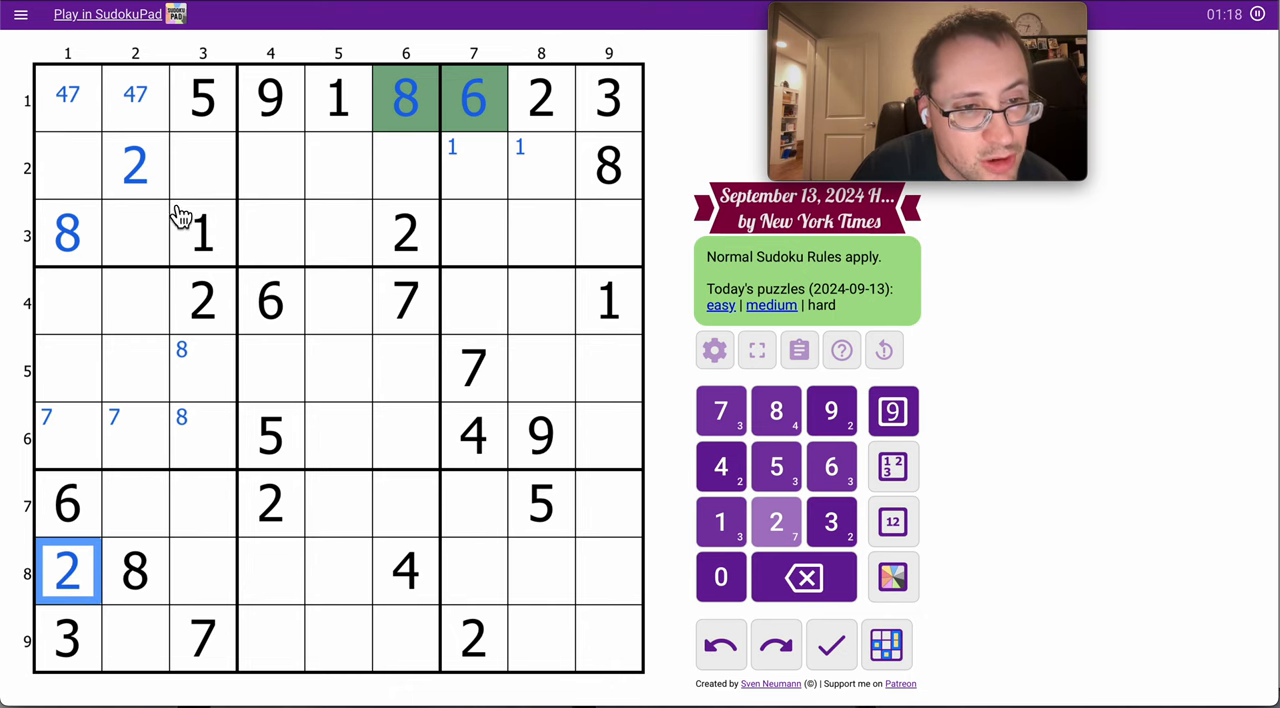
pyautogui.click(136, 166)
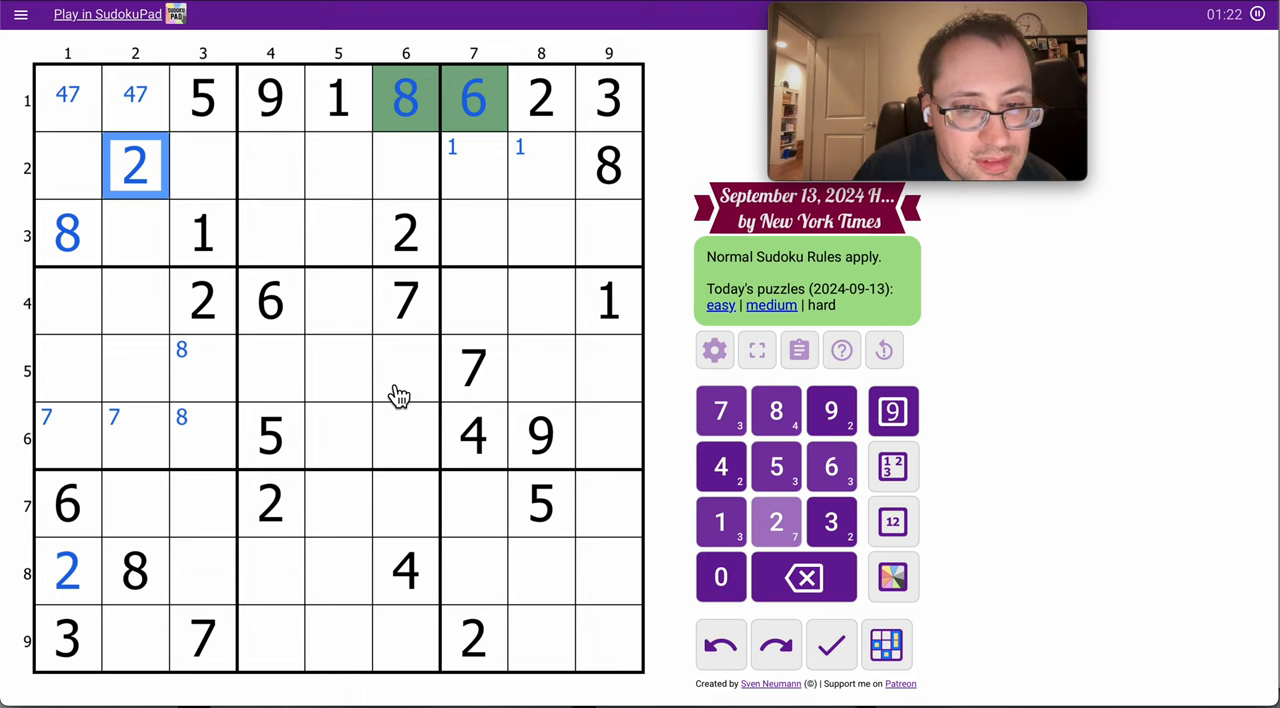
pyautogui.click(202, 300)
pyautogui.write('2')
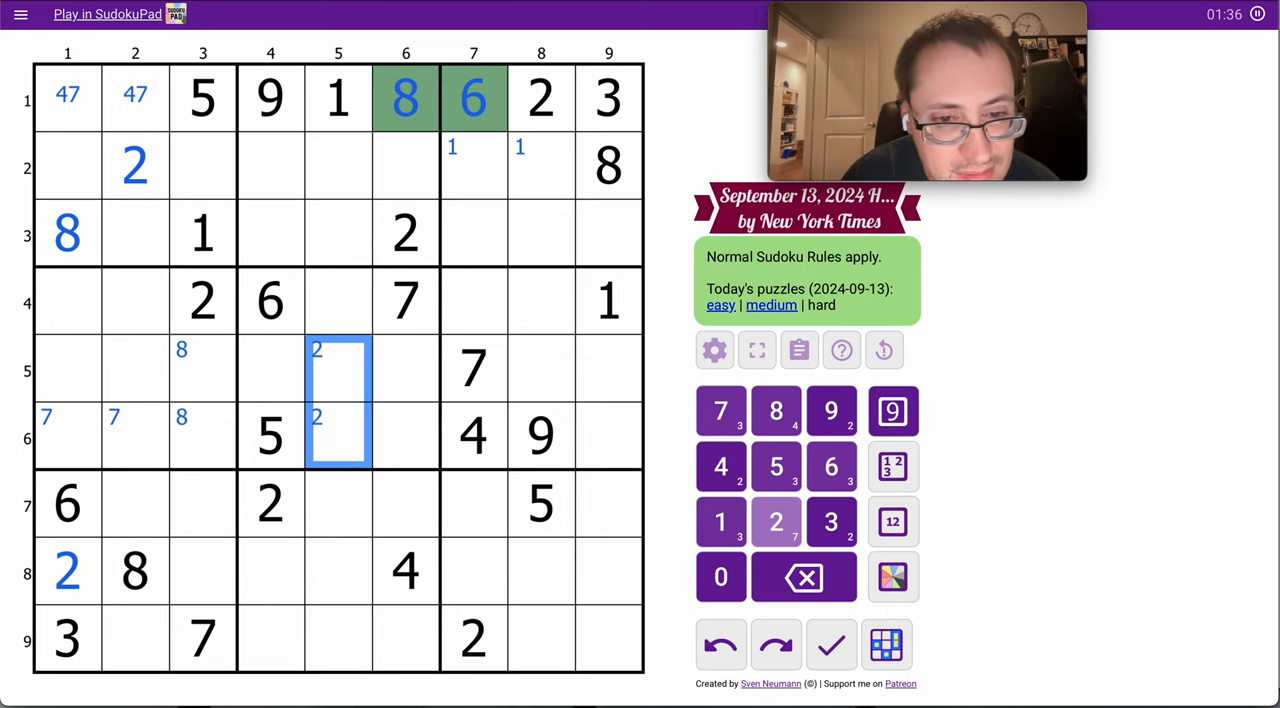
pyautogui.moveTo(816, 408)
pyautogui.write('2')
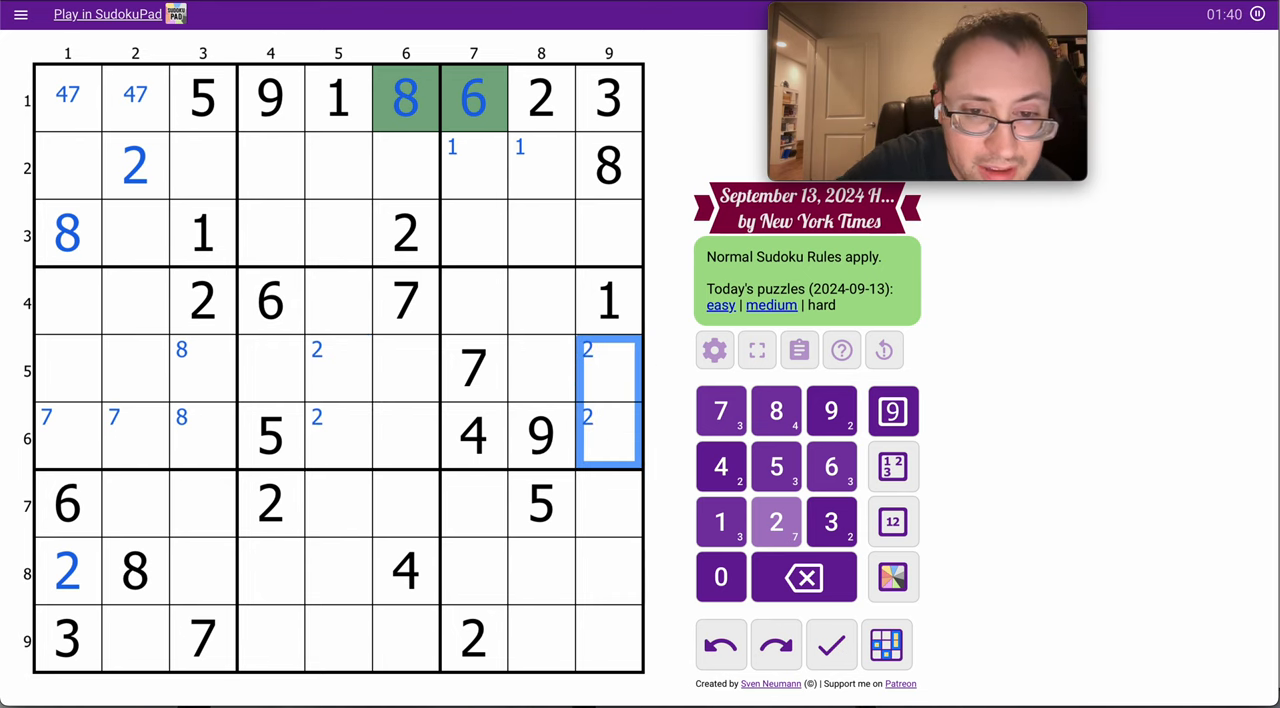
pyautogui.moveTo(610, 460)
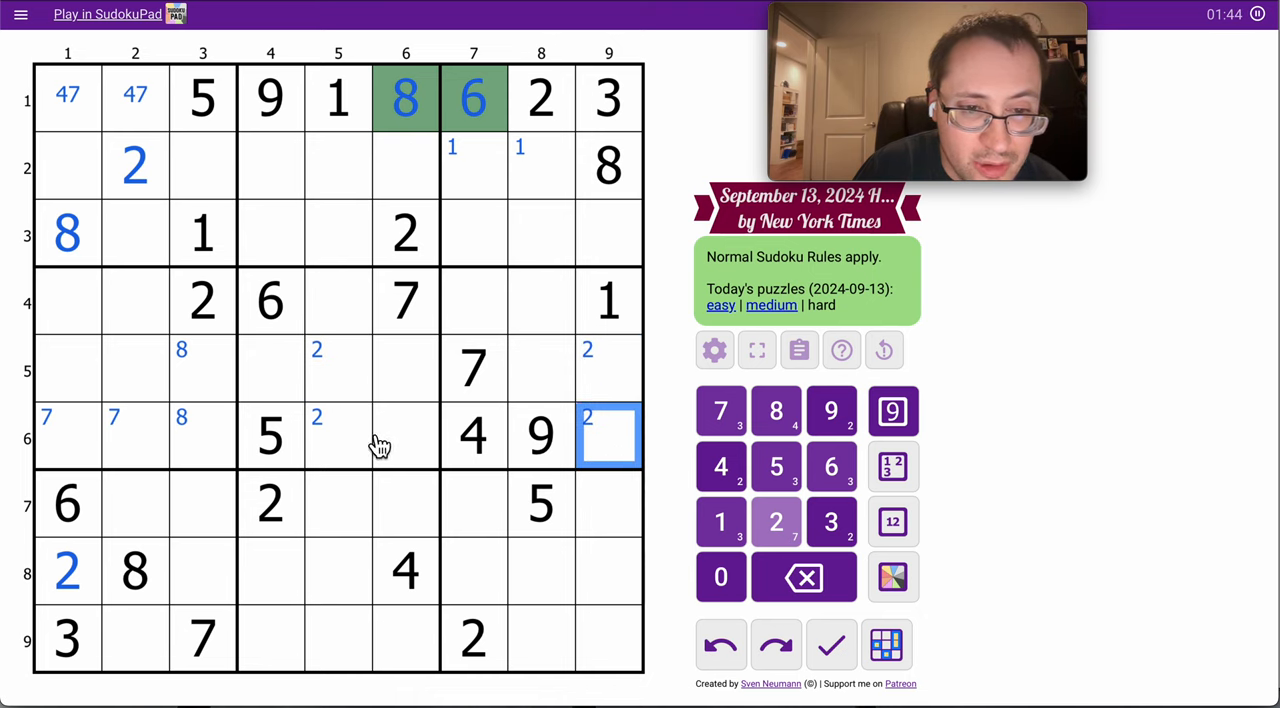
pyautogui.click(608, 370)
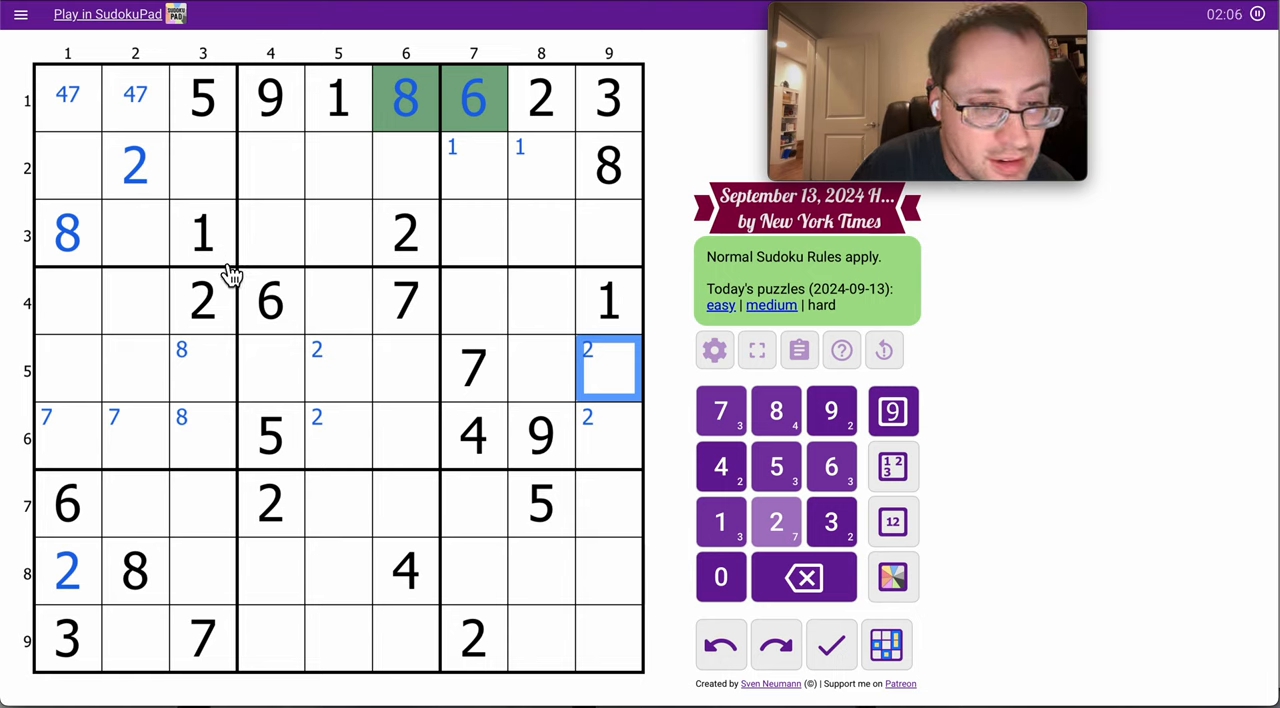
pyautogui.moveTo(82, 190)
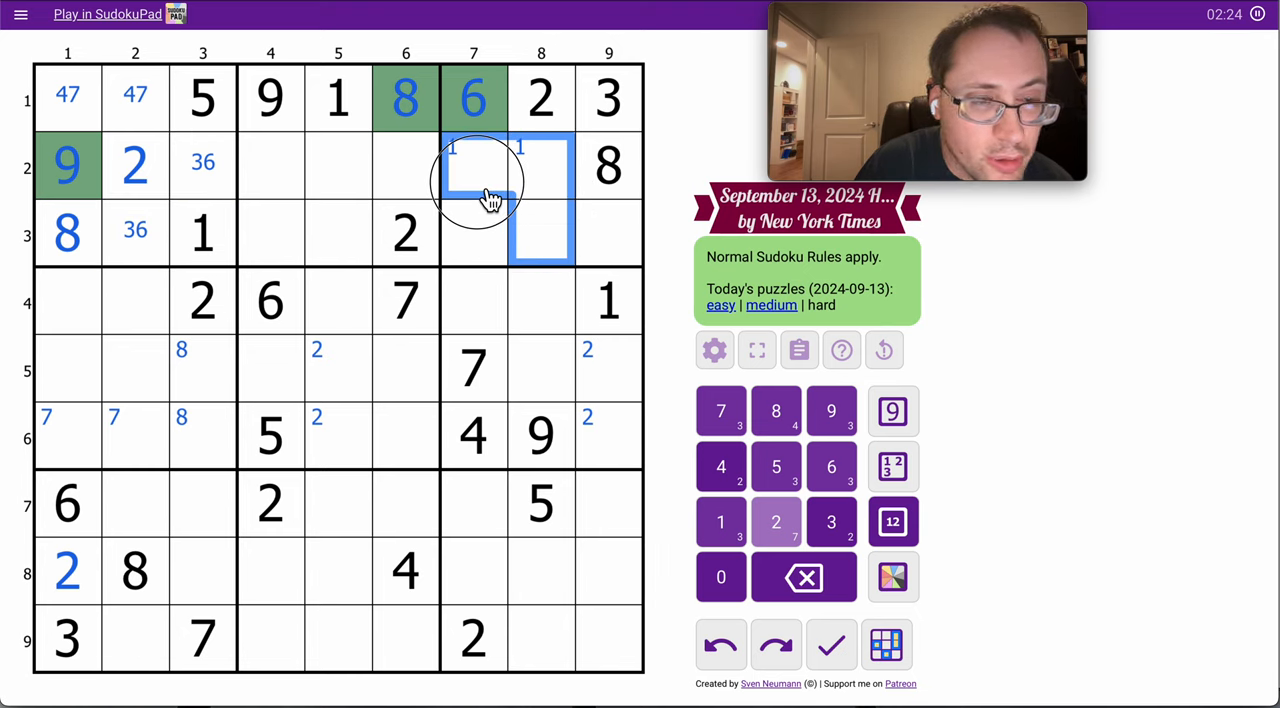
# Center-mark 15, 147, 59, 47 and 4579 in the empty cells of box 3.
pyautogui.click(472, 232)
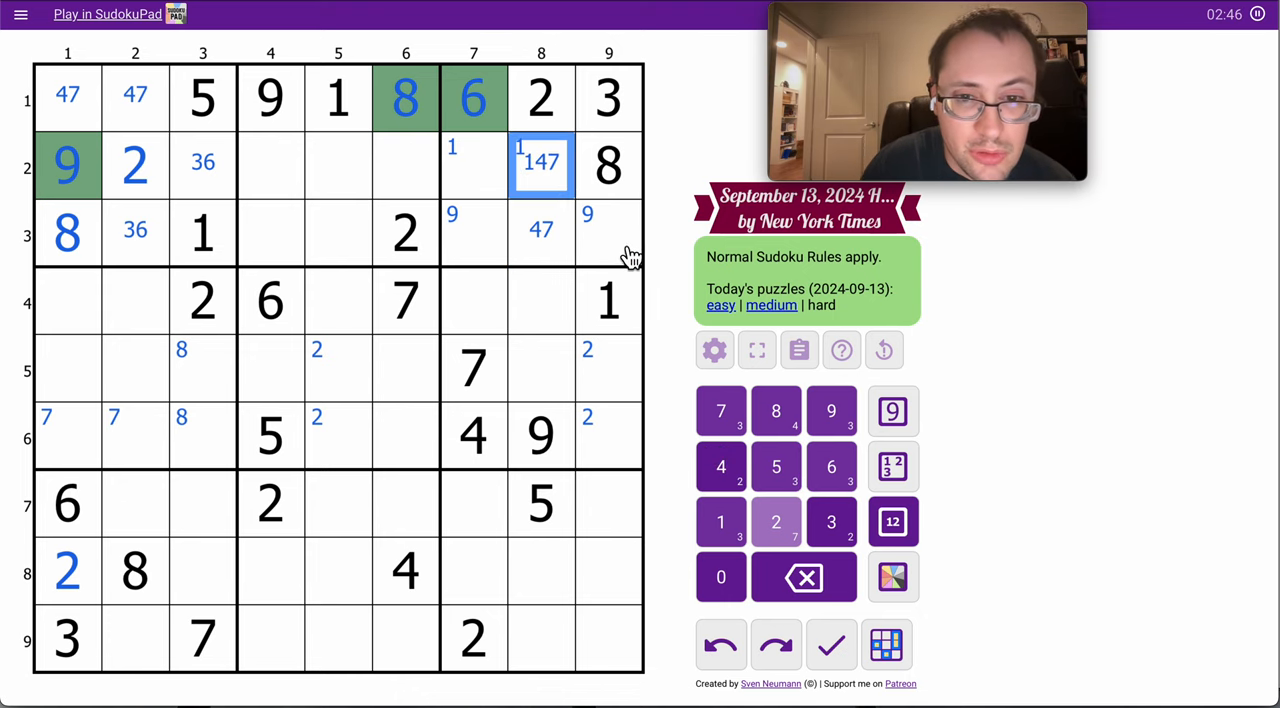
pyautogui.click(606, 232)
pyautogui.write(' 4579')
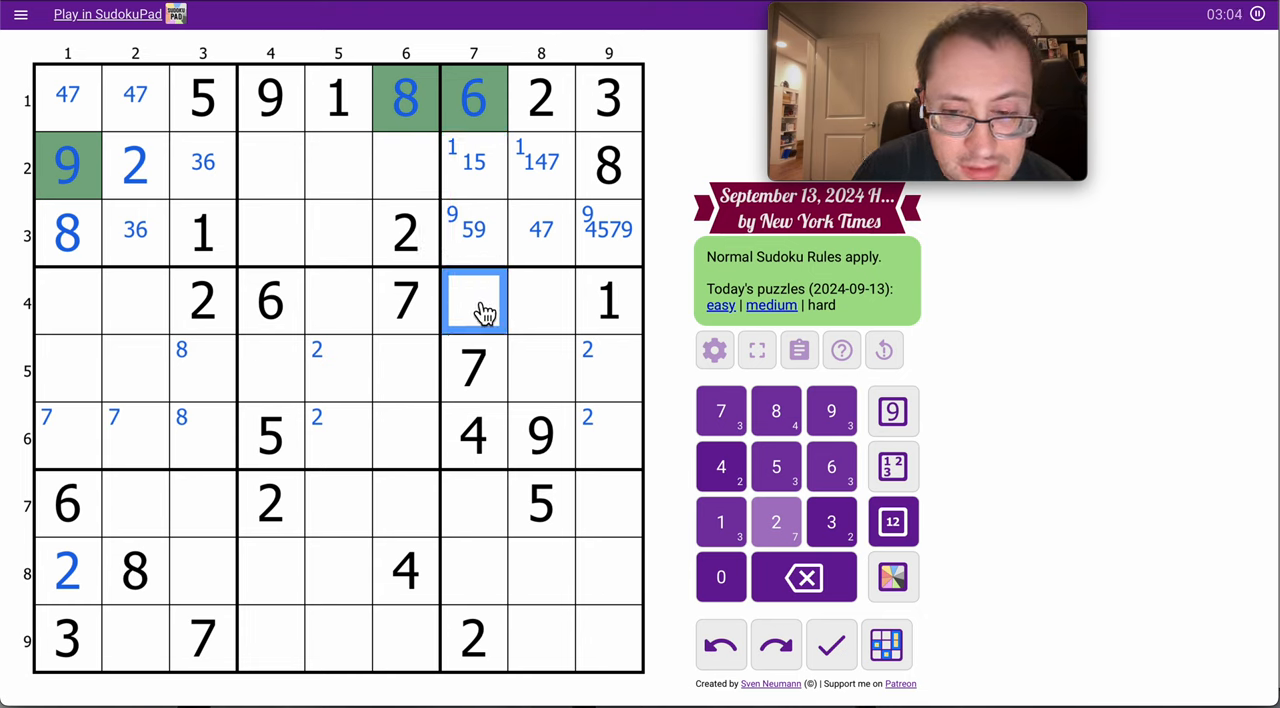
# Center-mark 358 at r4c7, 1389 at r7c7 and 139 at r8c7, with corner 1s in column 2.
pyautogui.write('358')
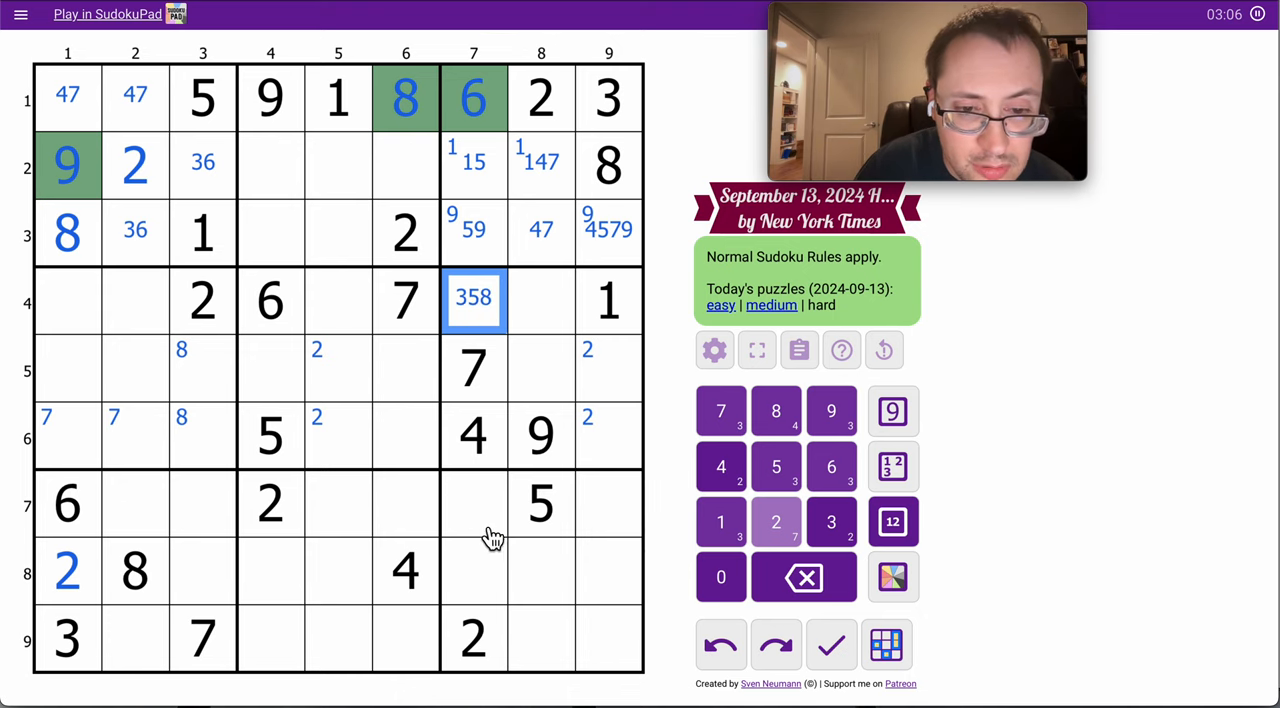
pyautogui.click(472, 500)
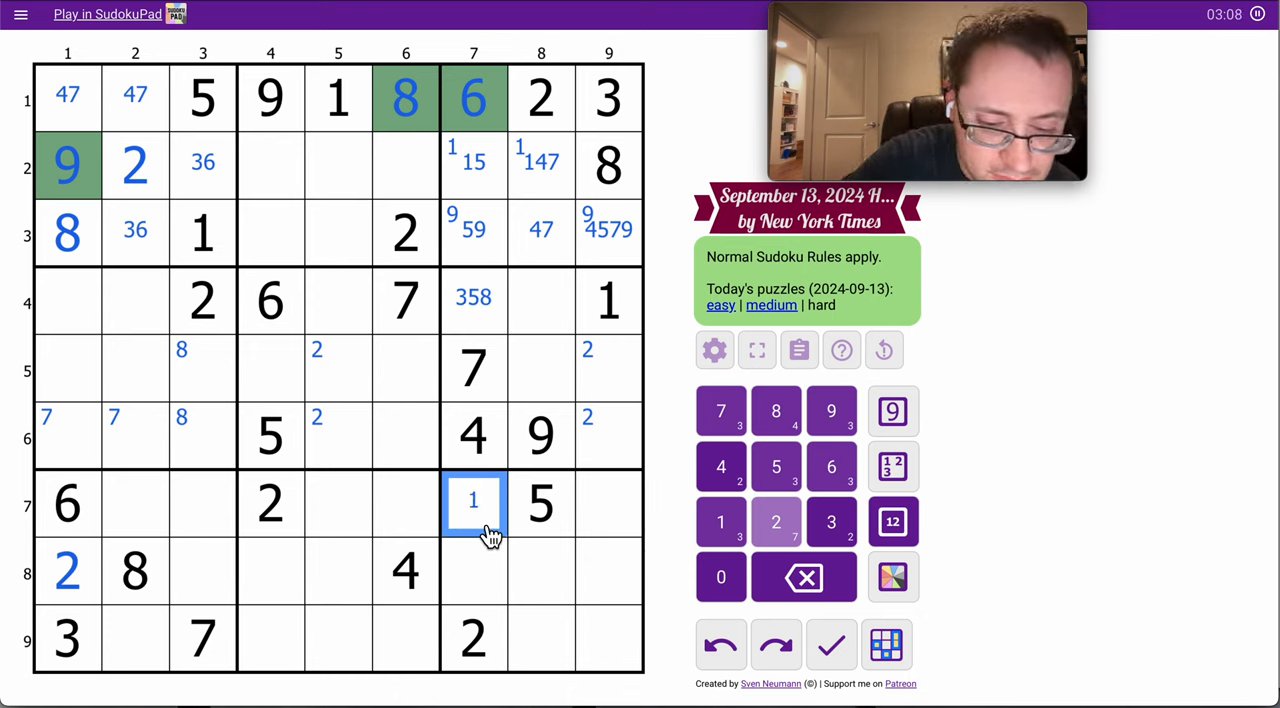
pyautogui.click(472, 570)
pyautogui.write('139')
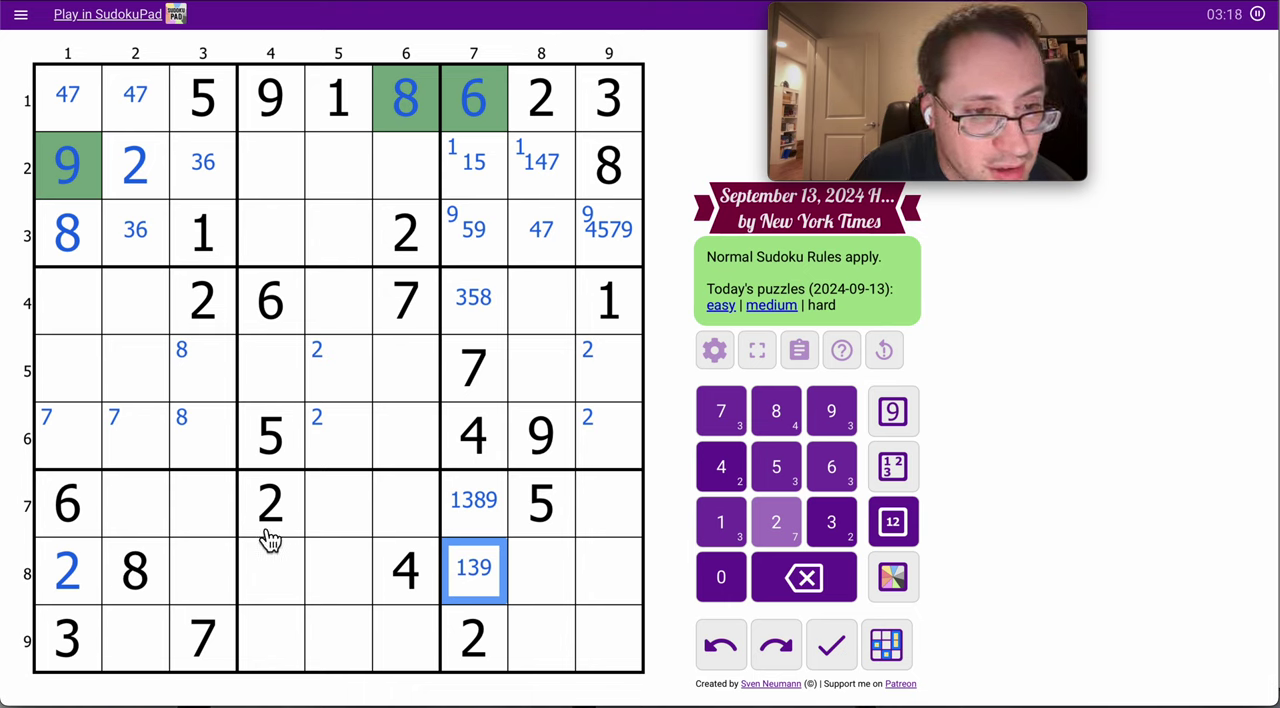
pyautogui.click(202, 504)
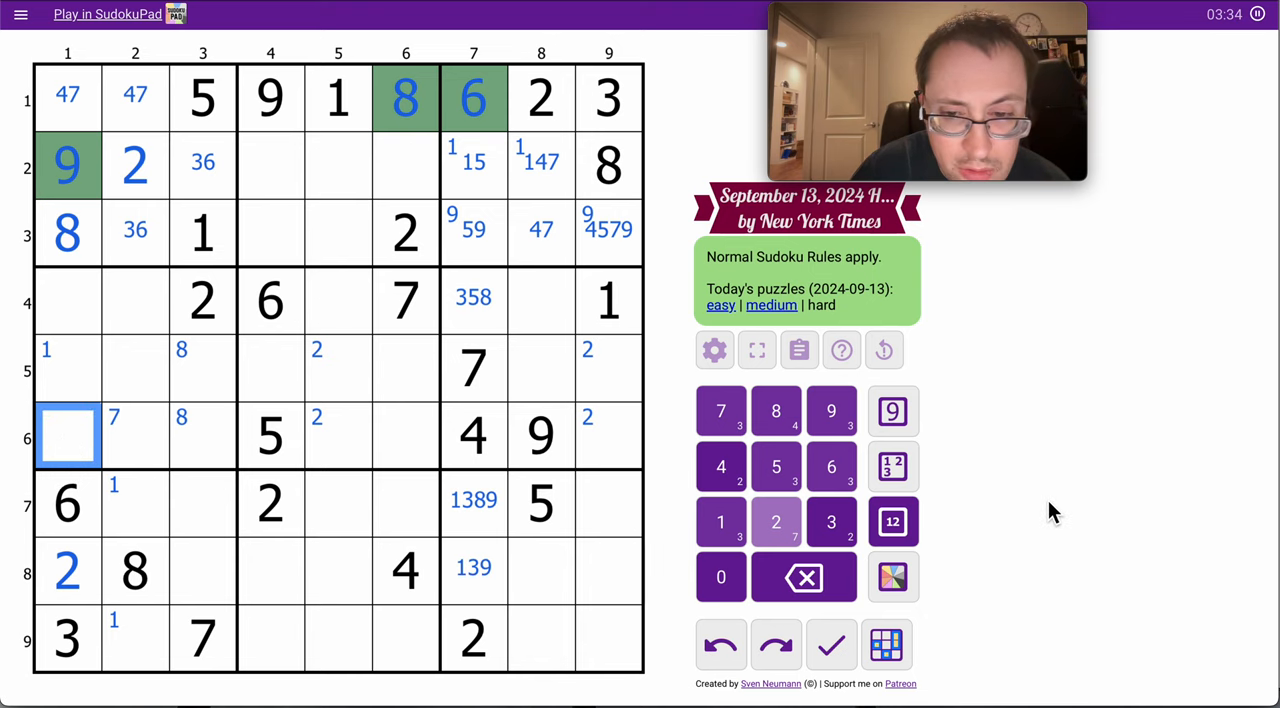
# Center-mark 45 at r4c1, 145 at r5c1 and 17 at r6c1 down column 1.
pyautogui.click(892, 520)
pyautogui.write('17')
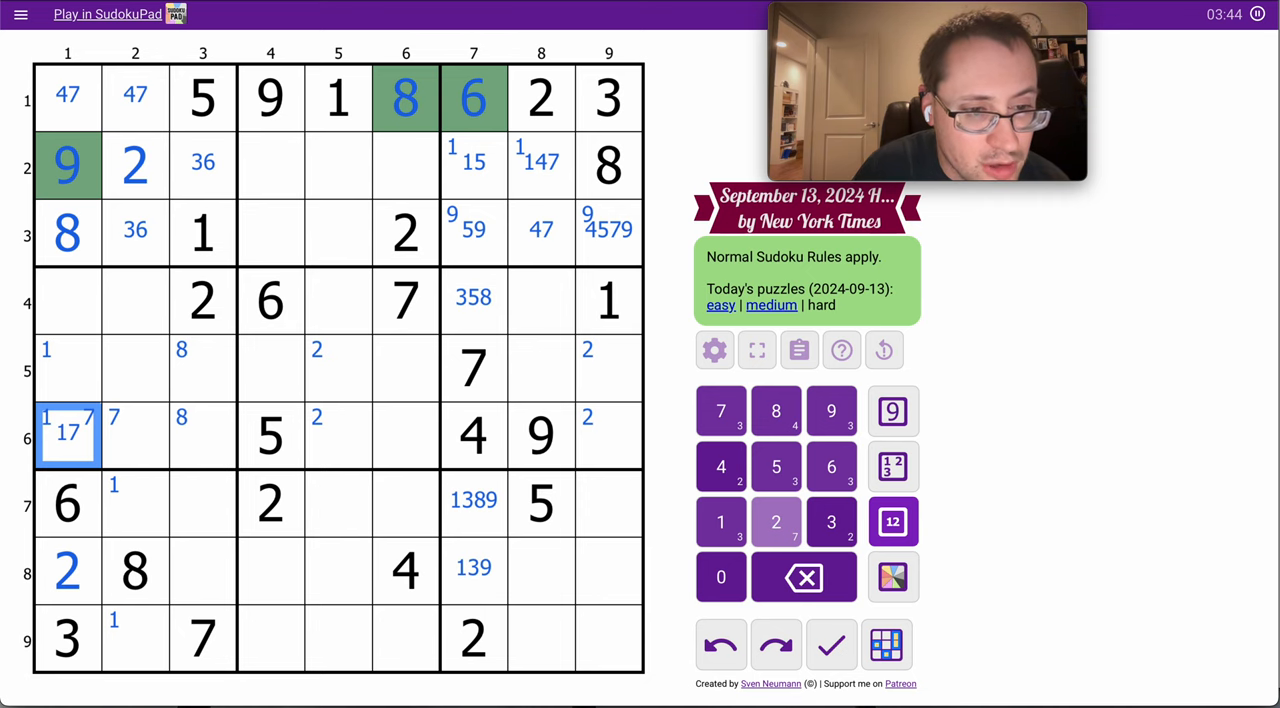
pyautogui.click(66, 302)
pyautogui.write('45')
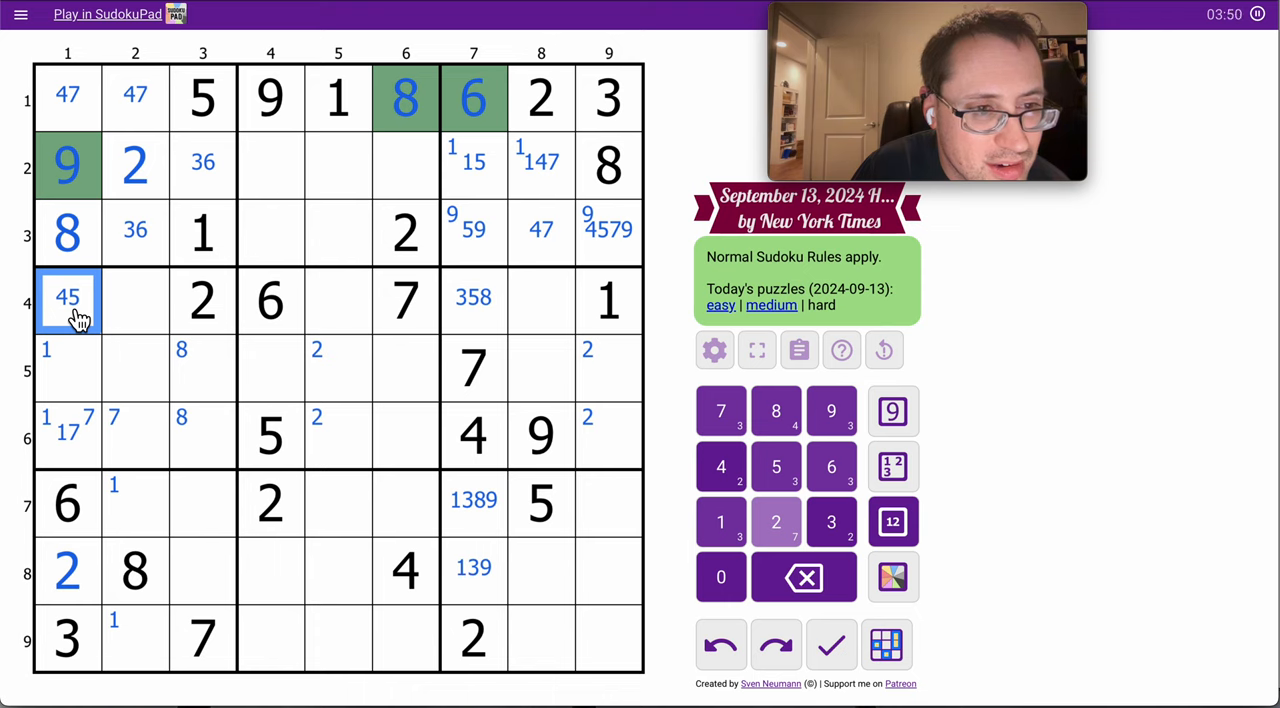
pyautogui.click(68, 372)
pyautogui.write(' 145')
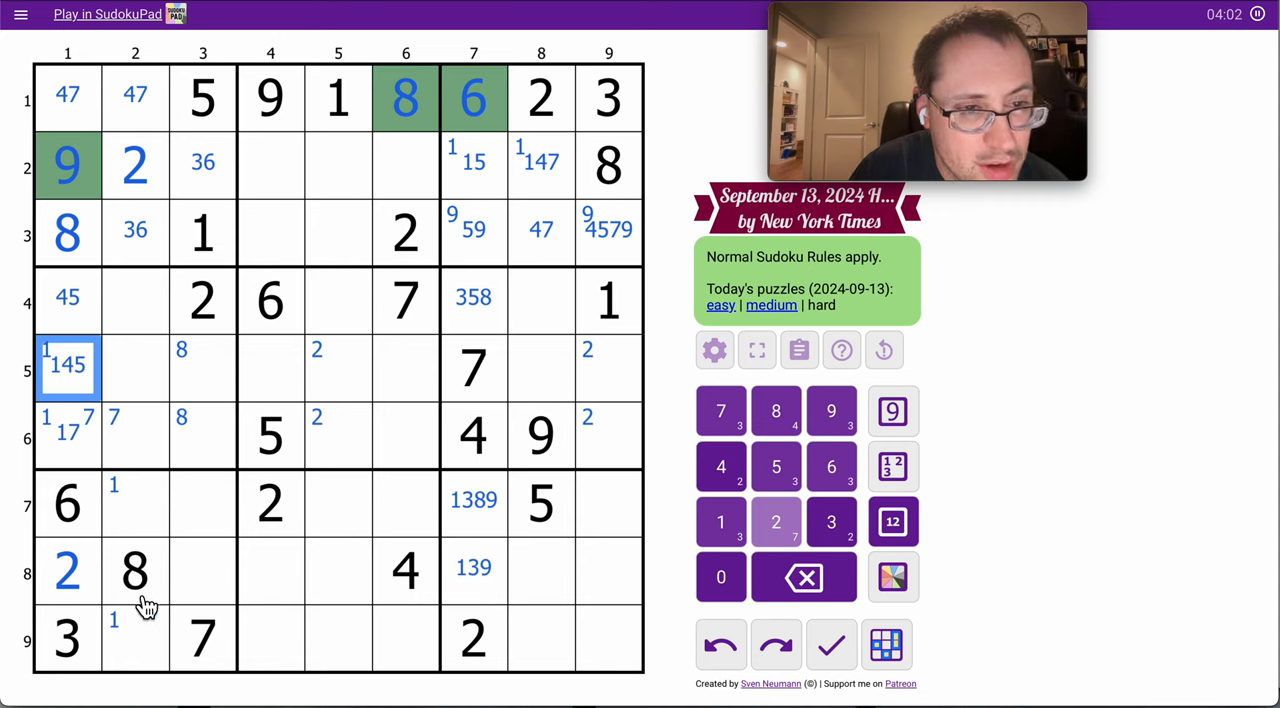
pyautogui.click(136, 504)
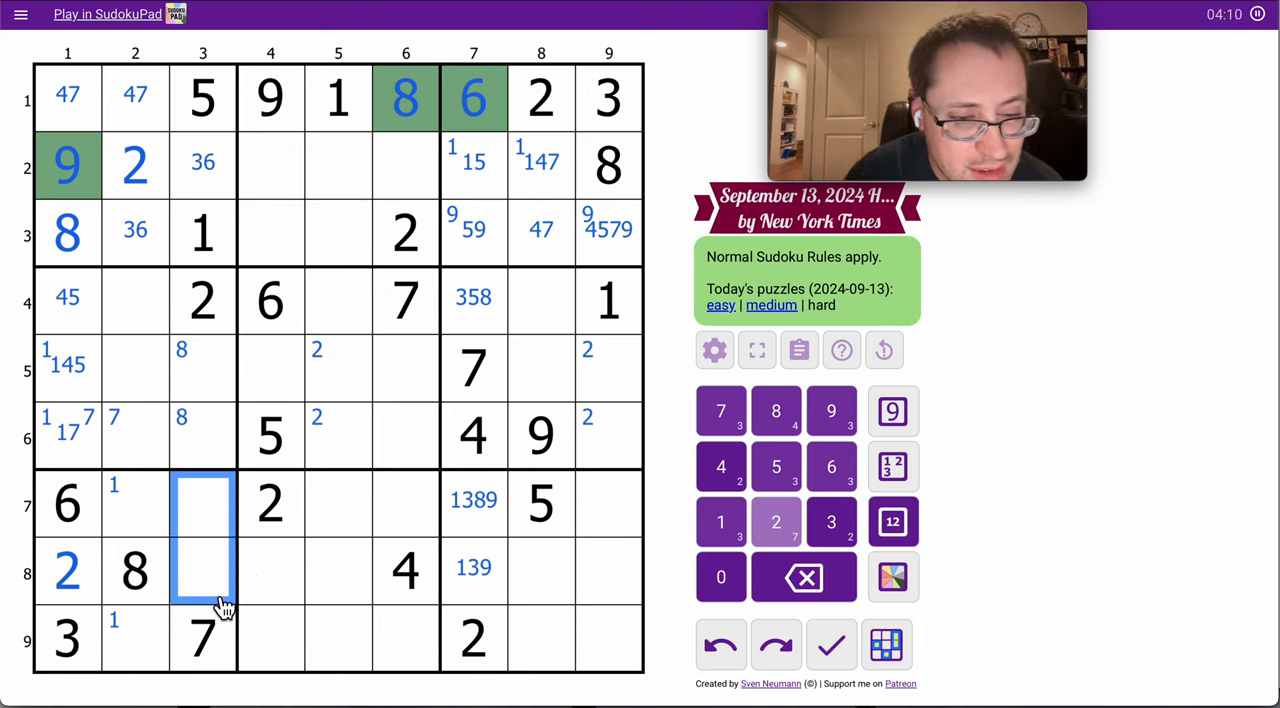
# Enter 4 at r7c3, 9 at r8c3, 1 at r7c2, 5 at r9c2 and update column 7 marks to 389 and 13.
pyautogui.click(200, 572)
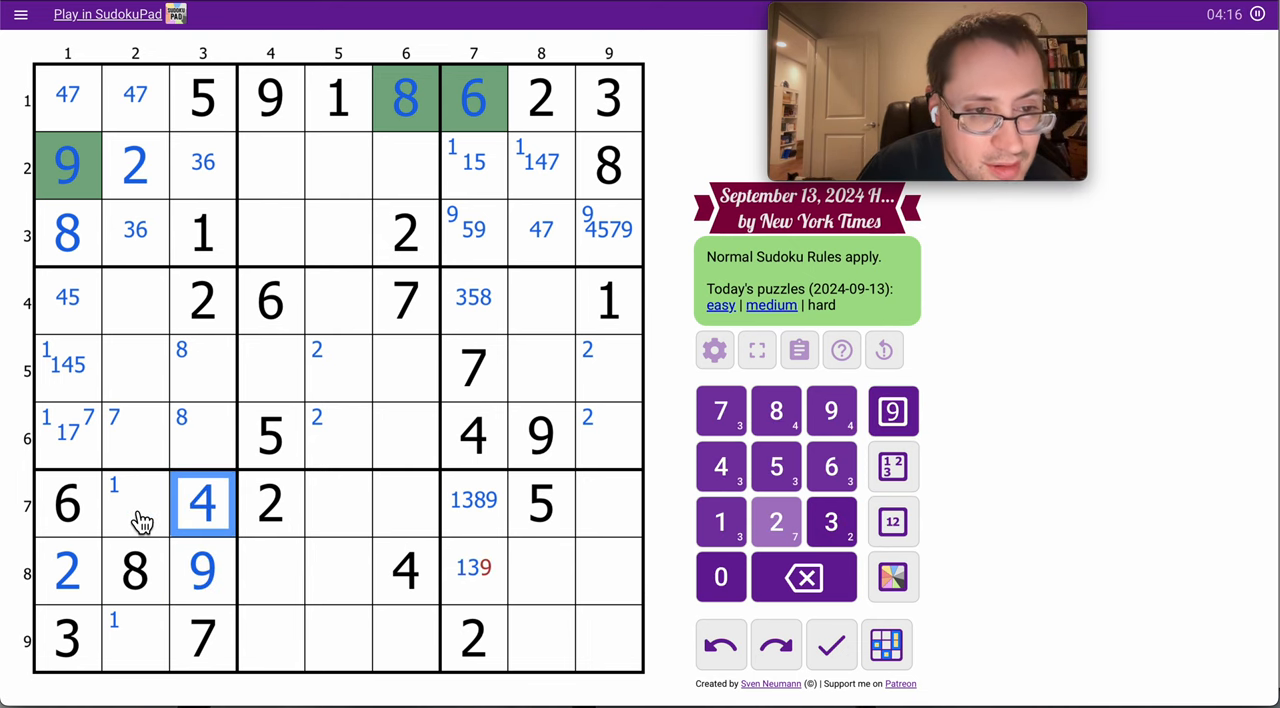
pyautogui.click(138, 504)
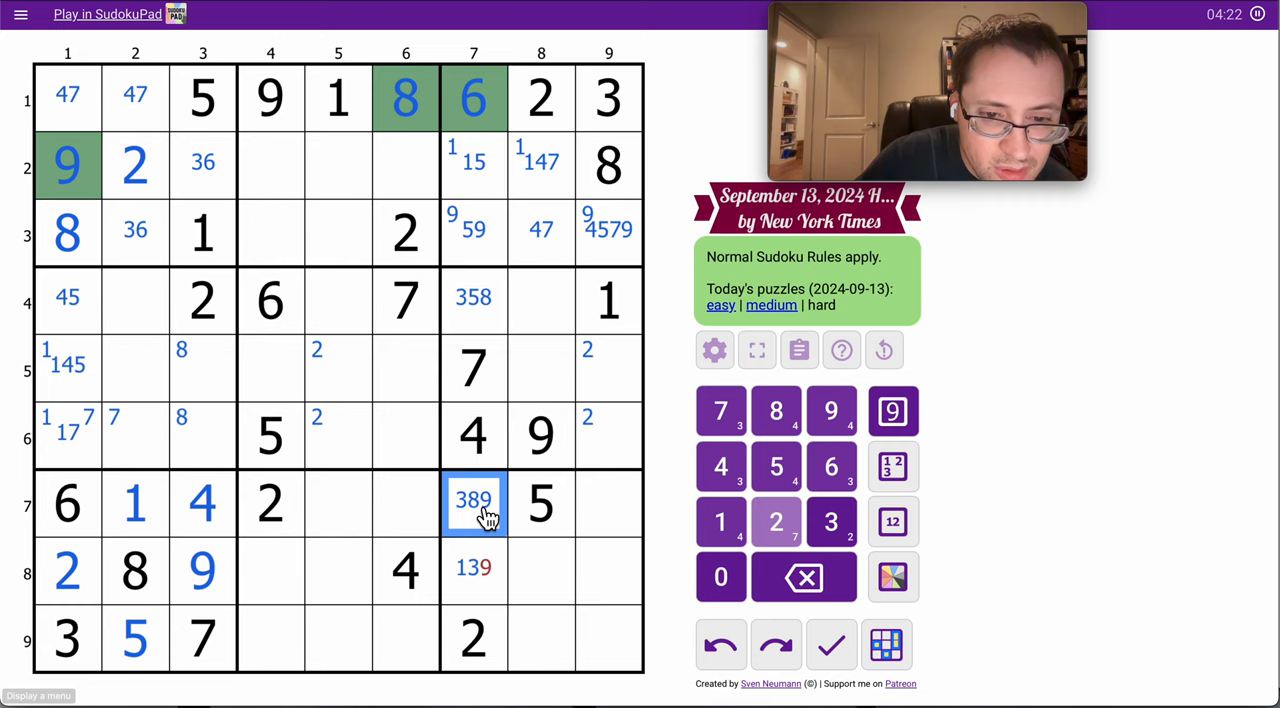
pyautogui.click(472, 568)
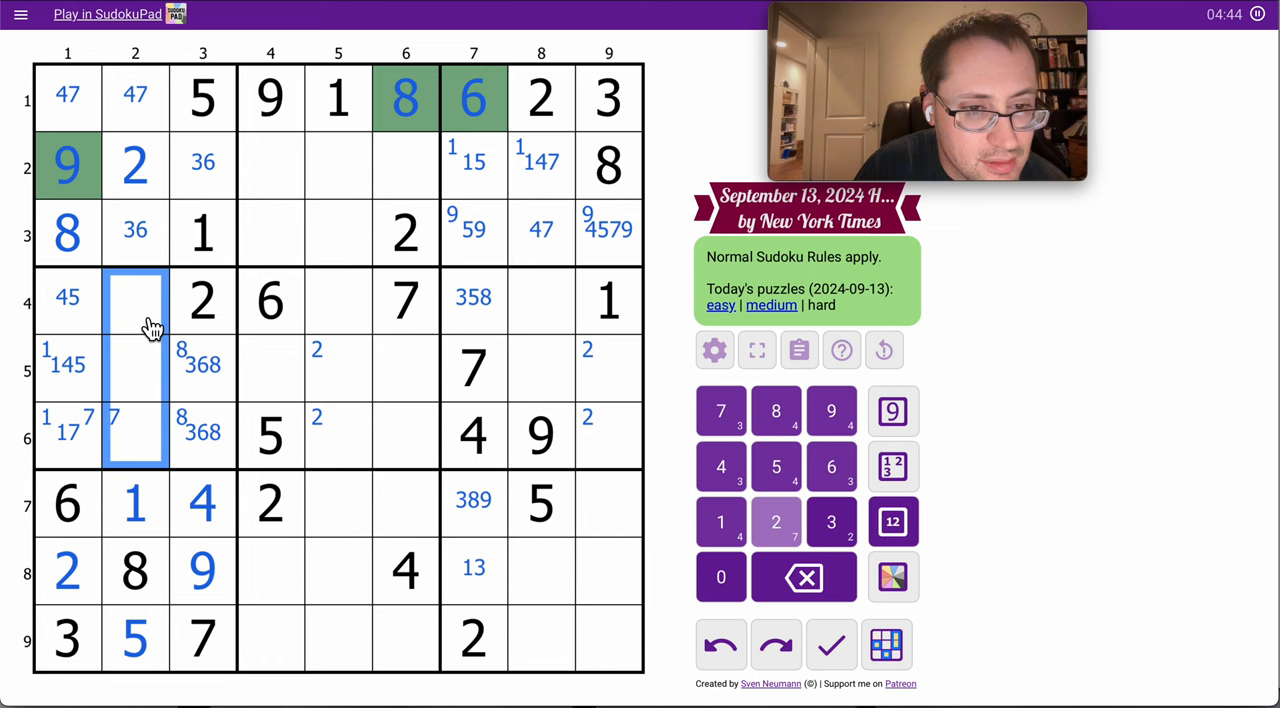
# Update box 4 center marks to 349, 3469, 367 and 368.
pyautogui.click(892, 520)
pyautogui.write('3469')
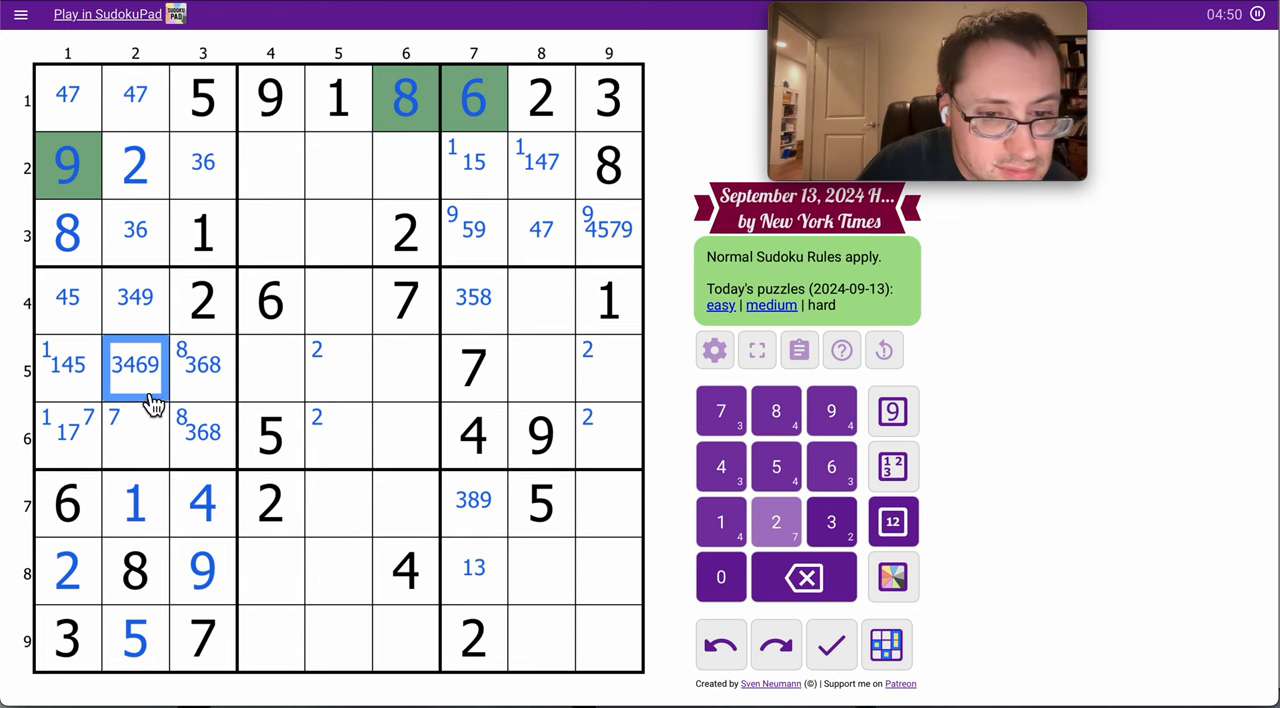
pyautogui.click(136, 432)
pyautogui.write(' 367')
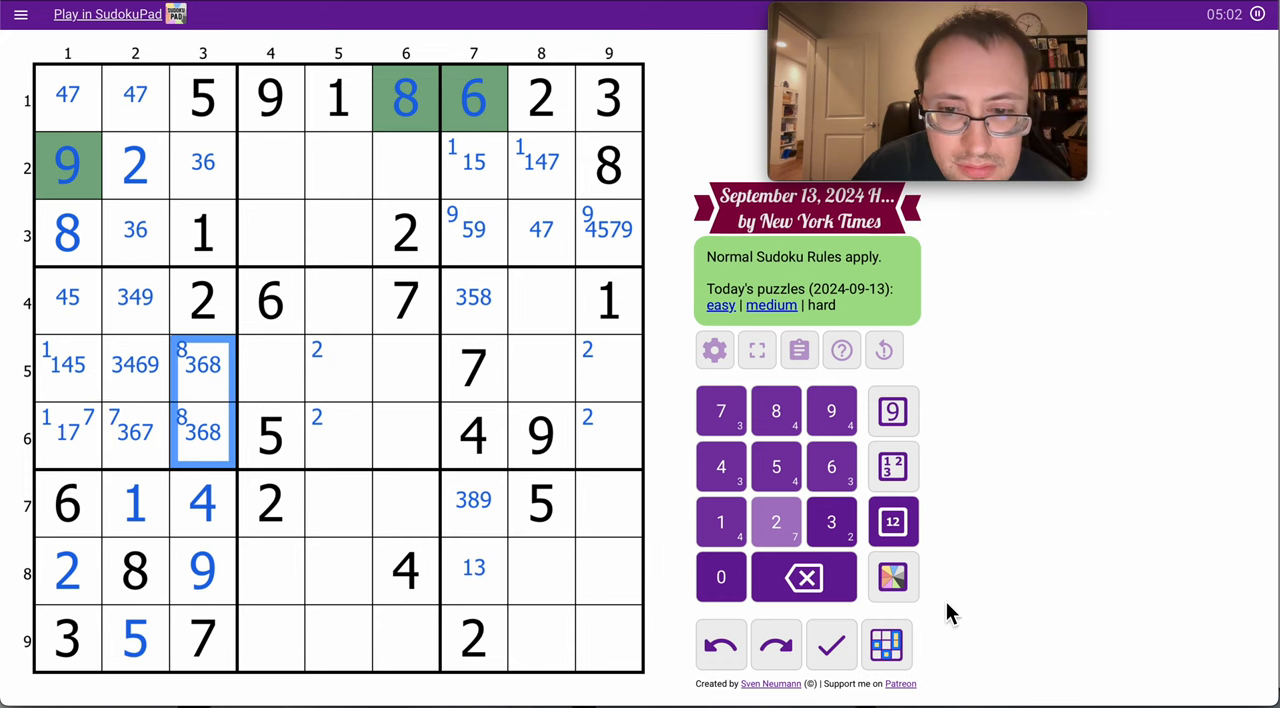
pyautogui.click(892, 578)
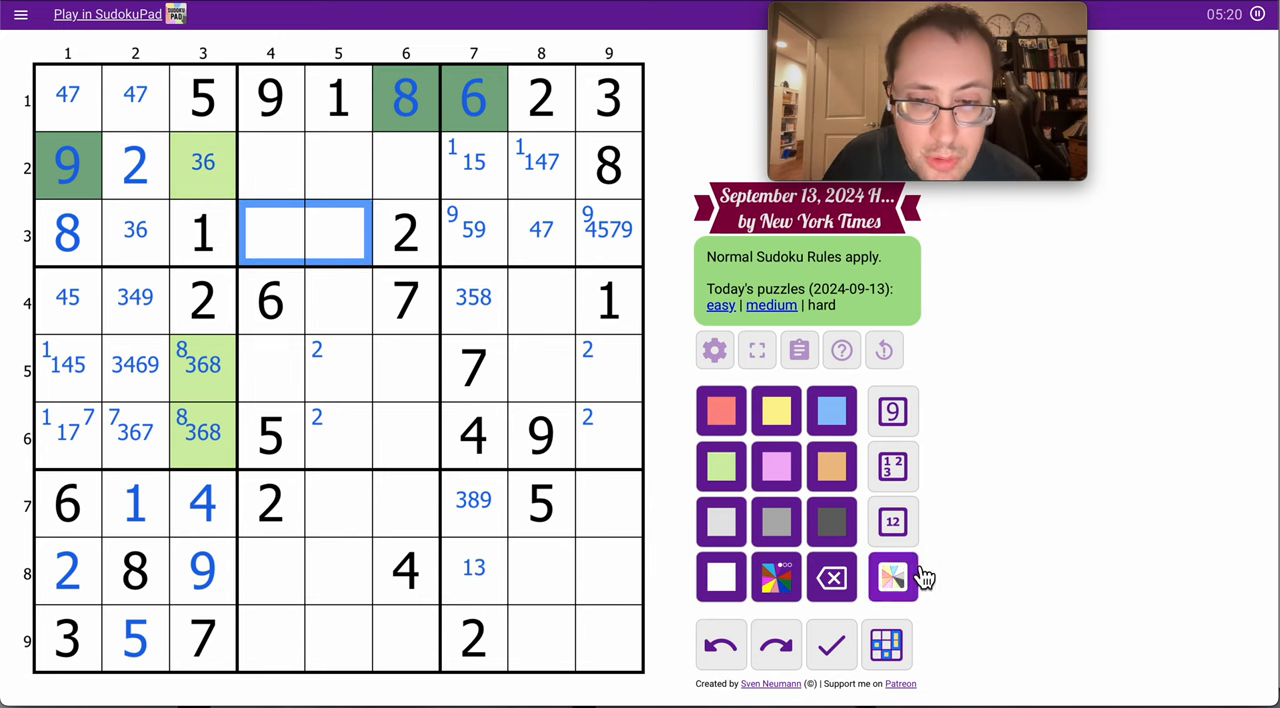
# Center-mark 79 at r7c9 and 3789 at r7c5, plus candidates at r2c6.
pyautogui.click(892, 522)
pyautogui.write('34567')
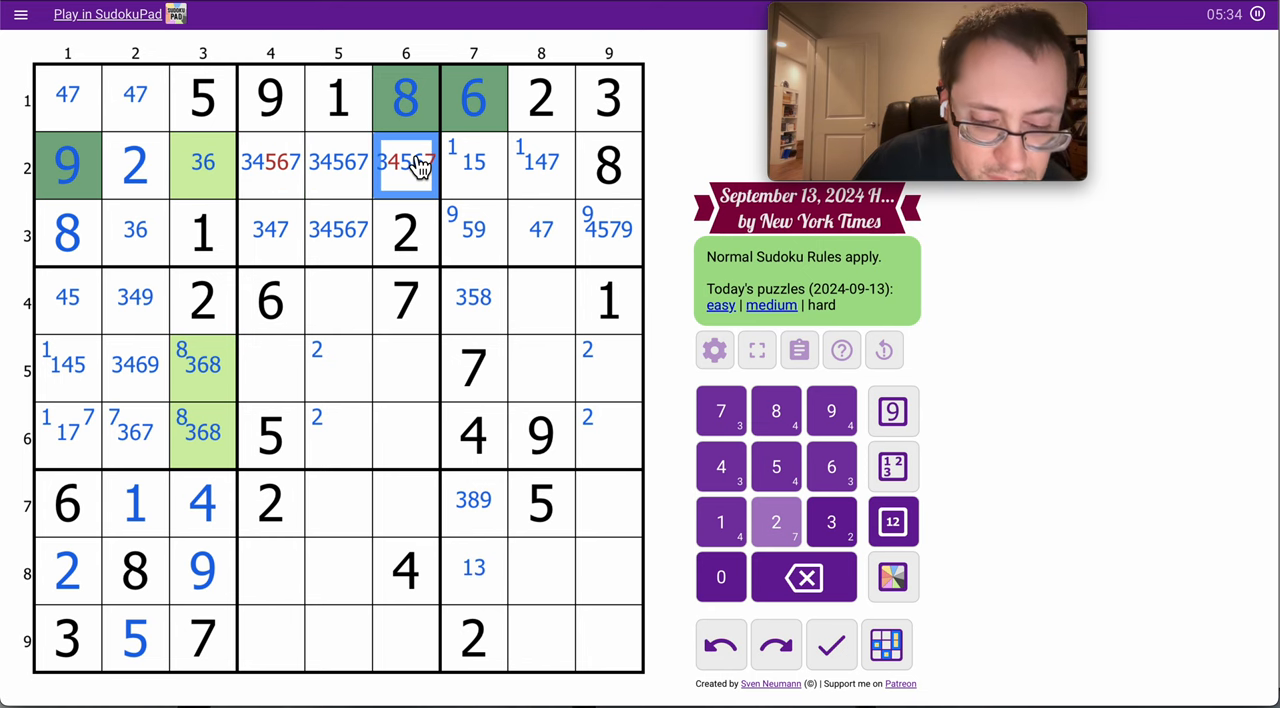
pyautogui.click(270, 162)
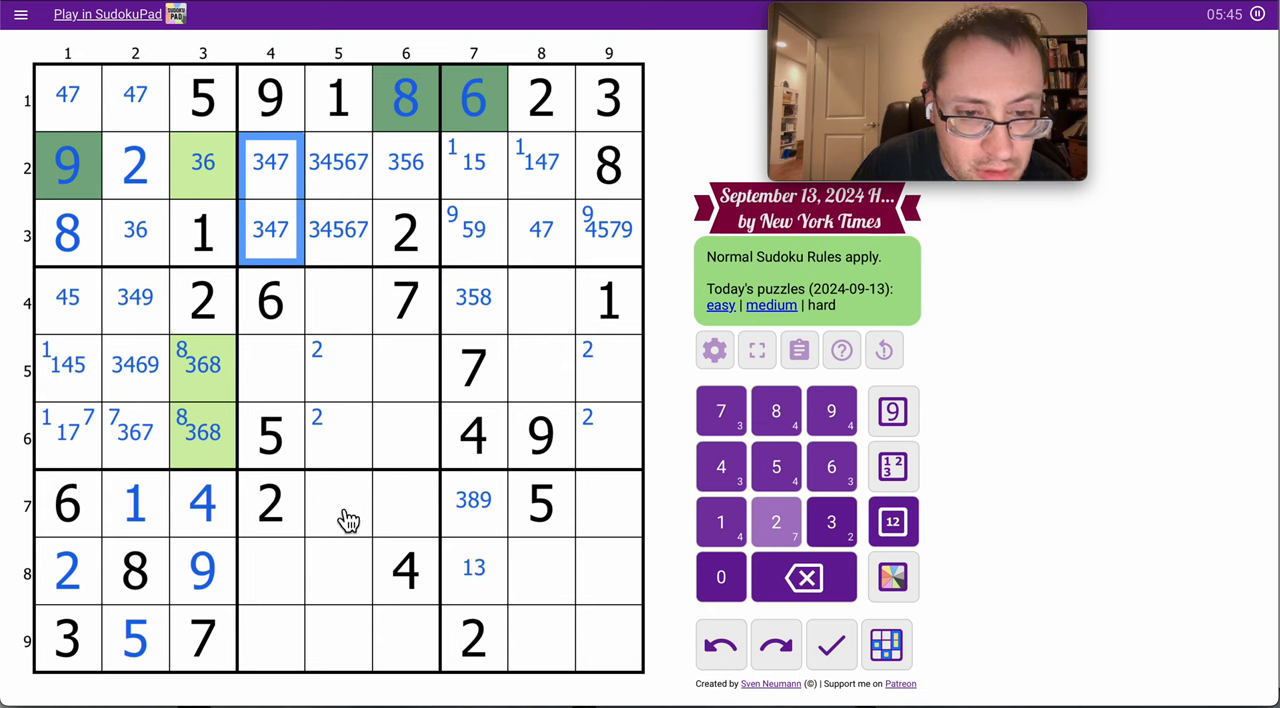
pyautogui.click(608, 504)
pyautogui.write('79')
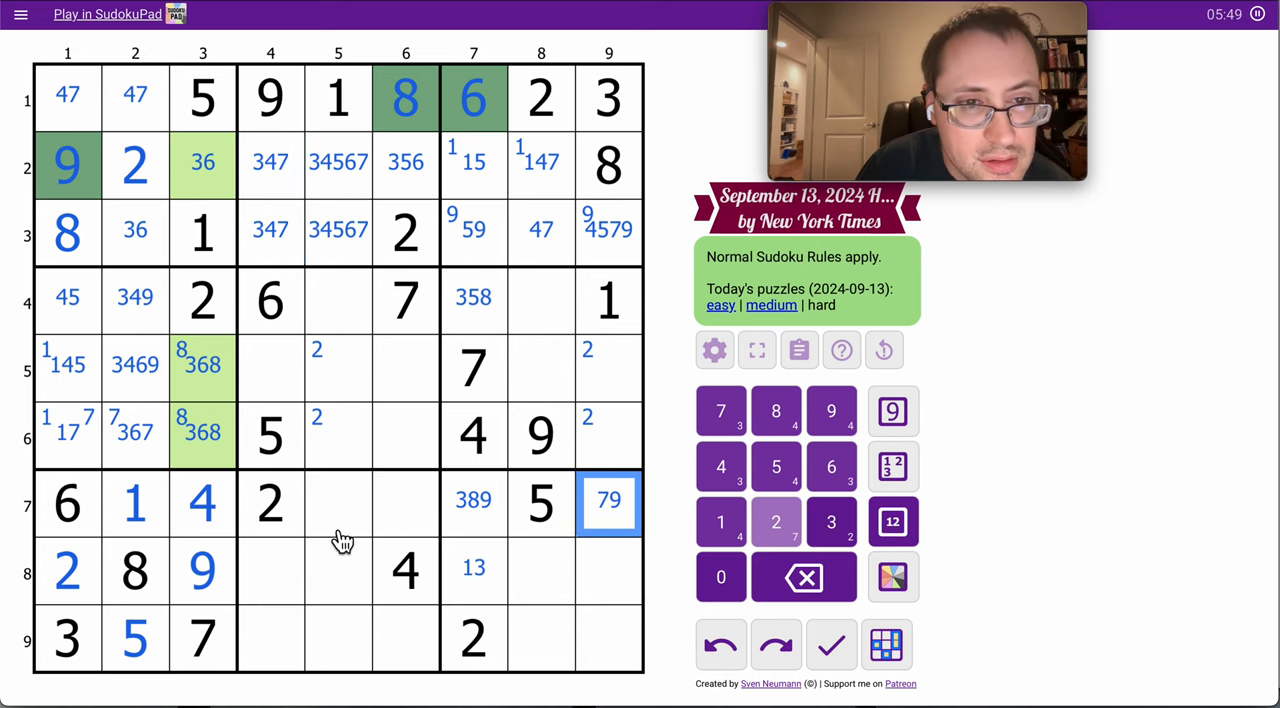
pyautogui.click(404, 504)
pyautogui.write('39')
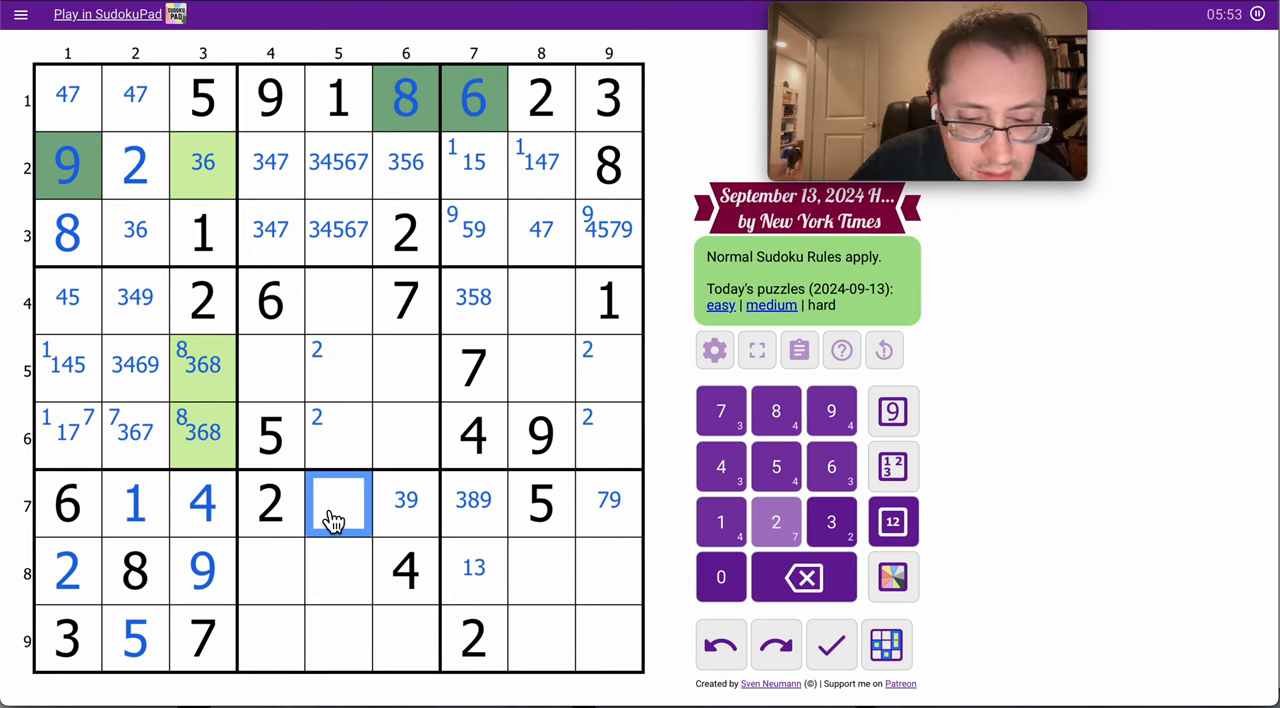
pyautogui.write('3789')
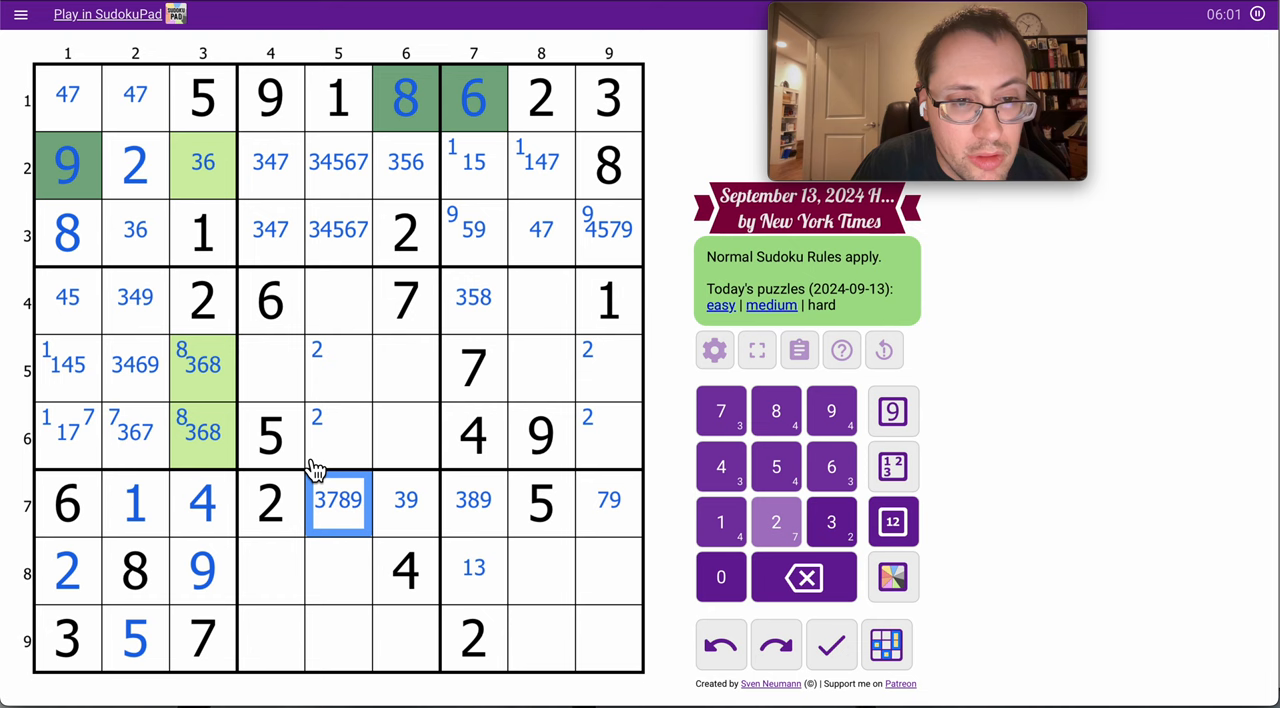
# Center-mark 1348 at r5c4, 137 and 18 in column 4, and 139 in the two column 6 cells.
pyautogui.click(270, 368)
pyautogui.write('1348')
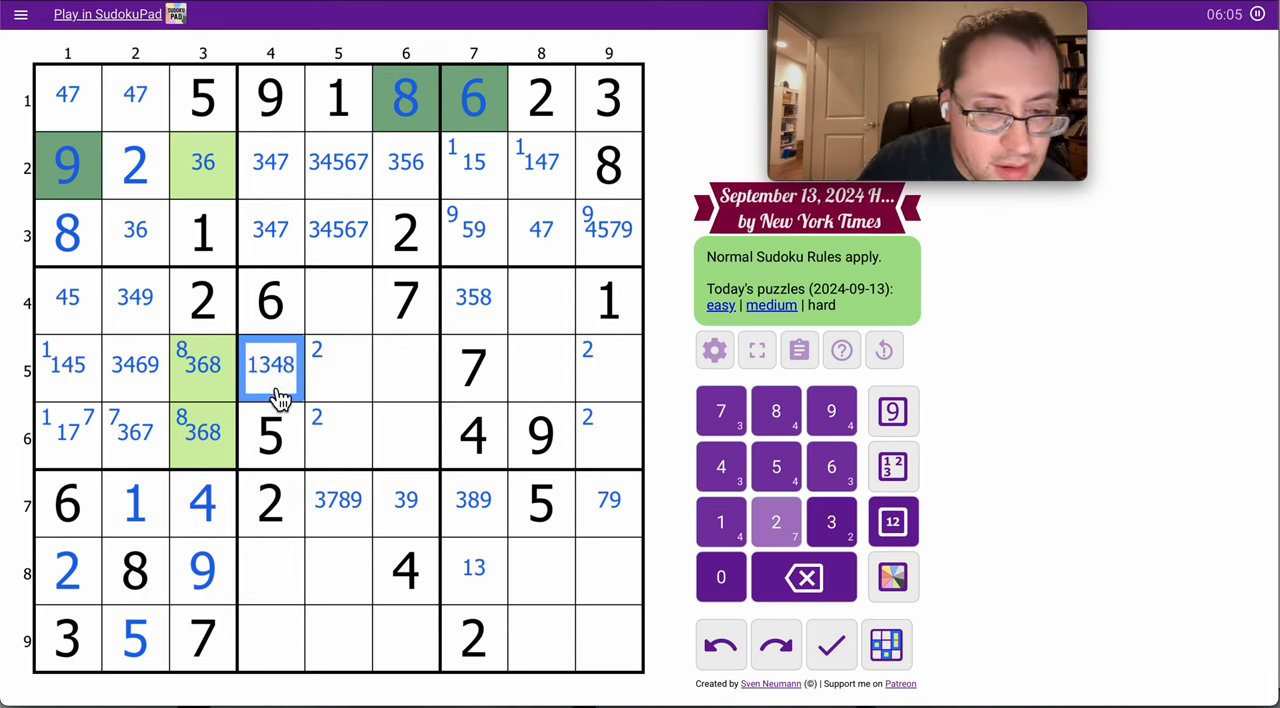
pyautogui.click(276, 636)
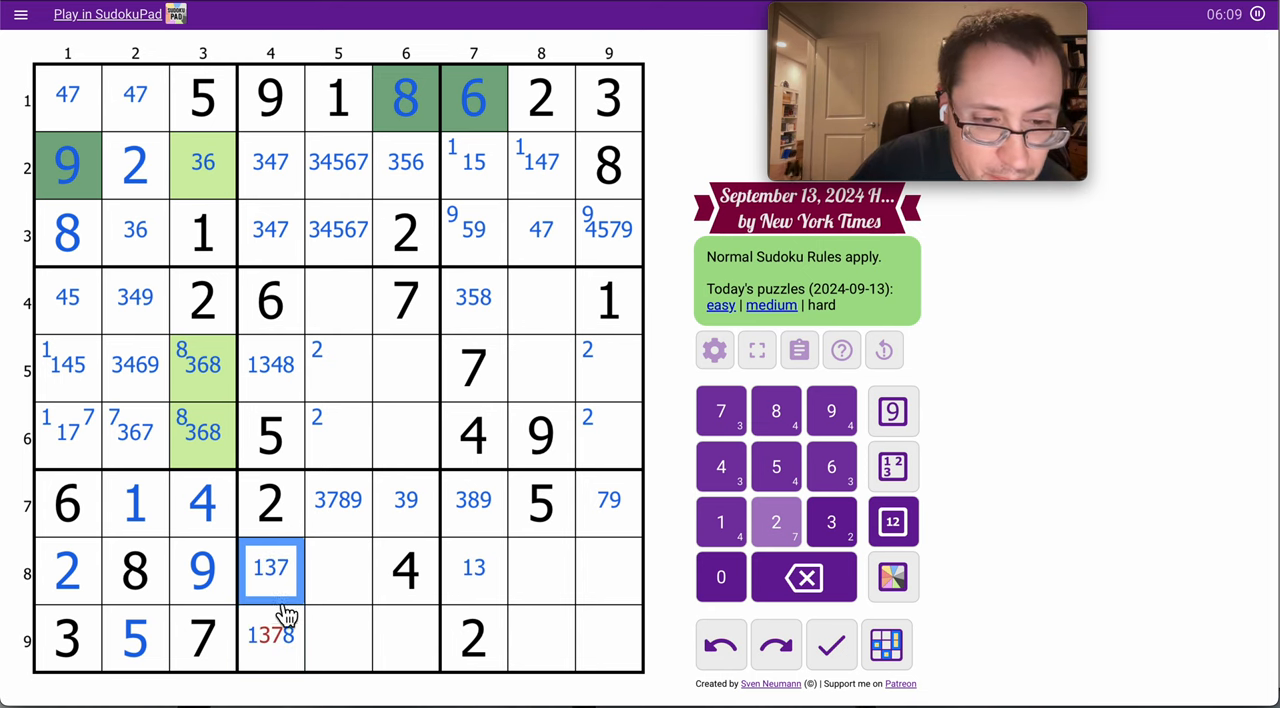
pyautogui.click(270, 636)
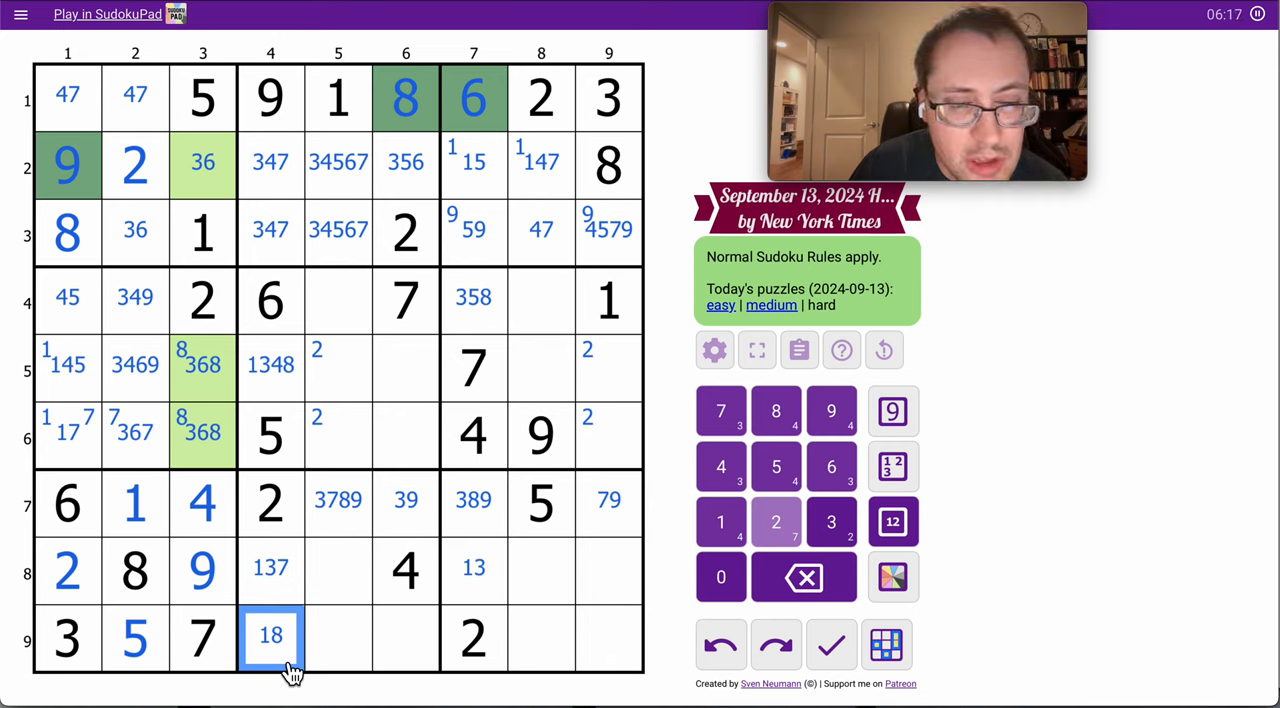
pyautogui.click(404, 370)
pyautogui.write('139')
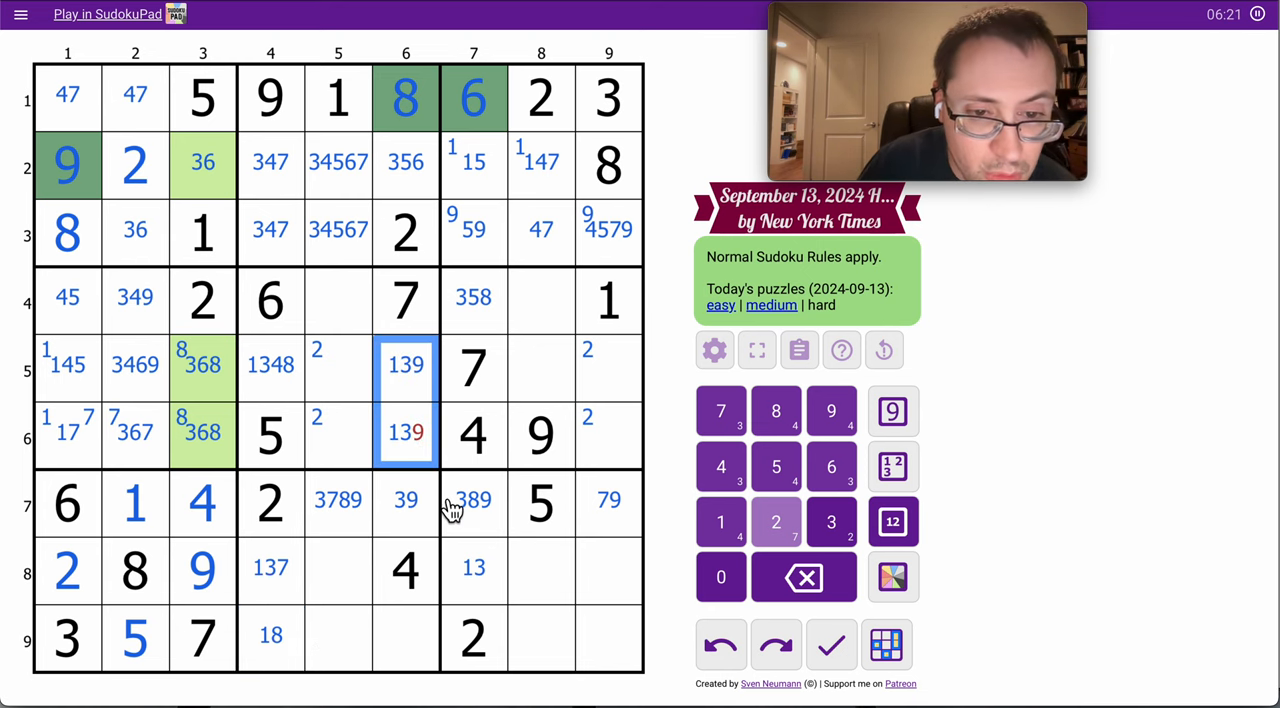
# Enter 5, 1, 6 and 3, update marks like 47, 368, 18, and shade column 6 pink and column 7 orange.
pyautogui.click(404, 436)
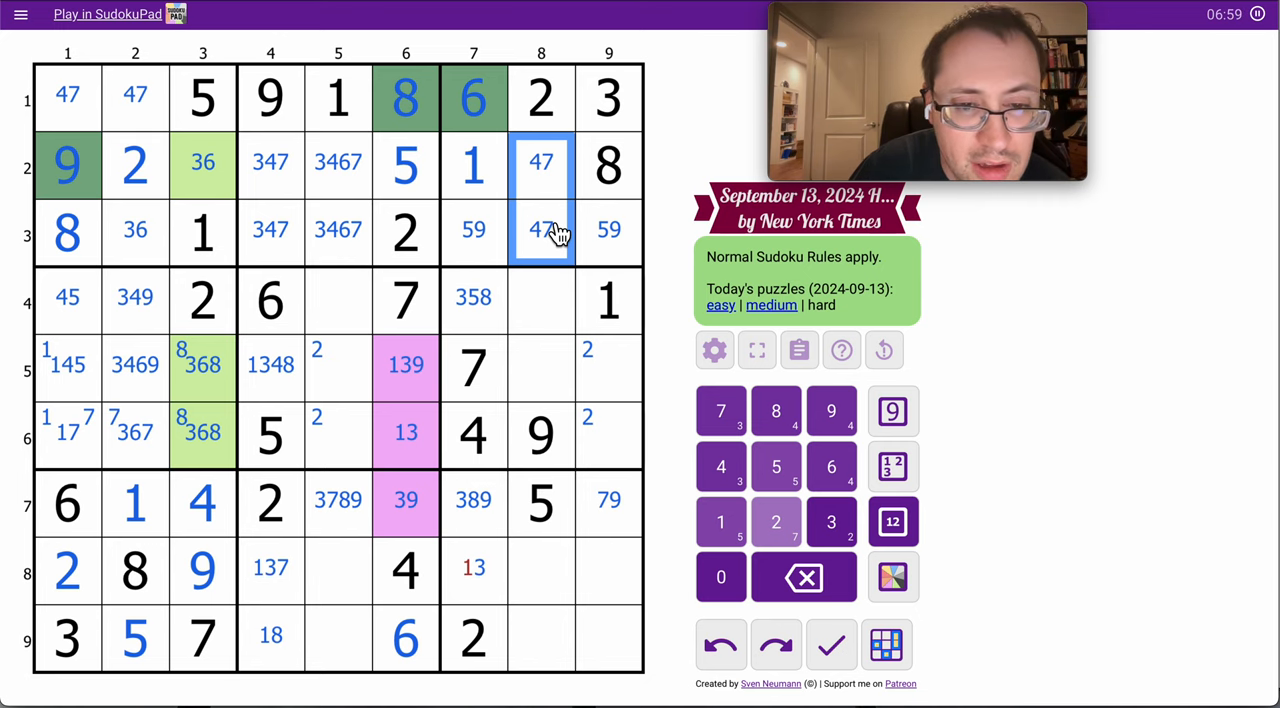
pyautogui.click(540, 300)
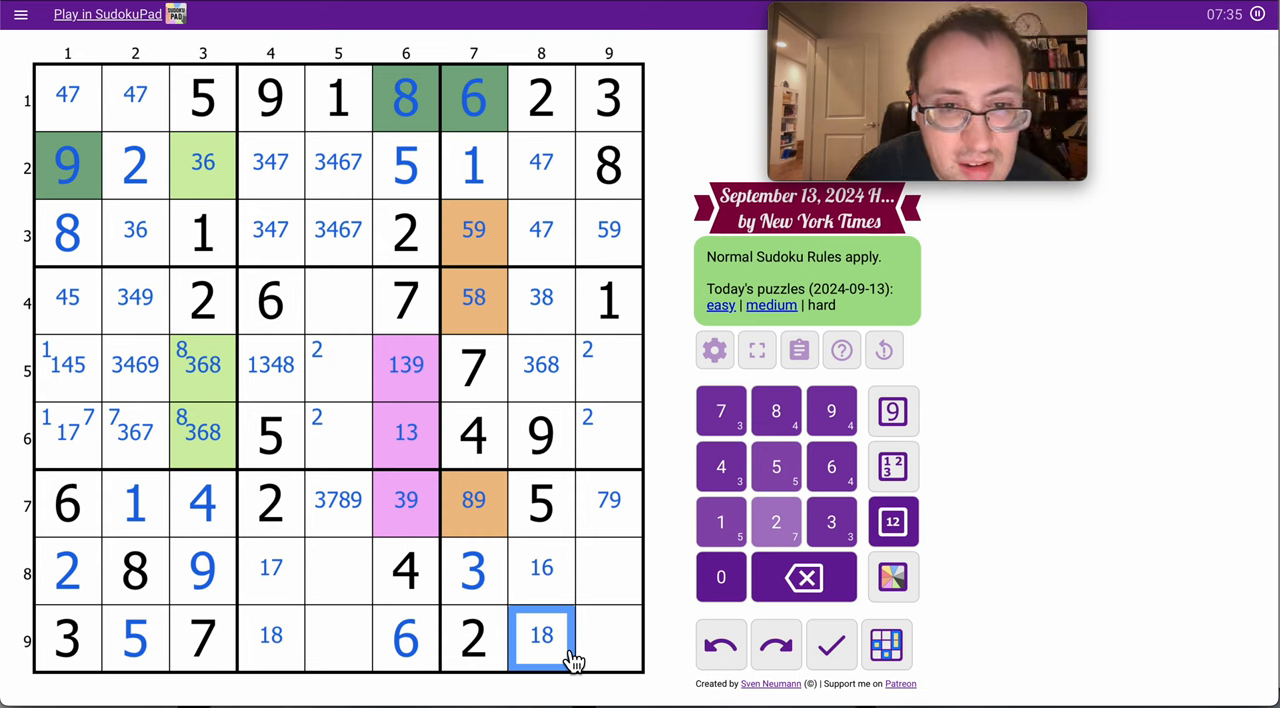
# Corner-mark 3 and 1 in column 8, enter 4 at r9c9 and 5 at r8c5, and colour the row 8 pair red.
pyautogui.click(540, 300)
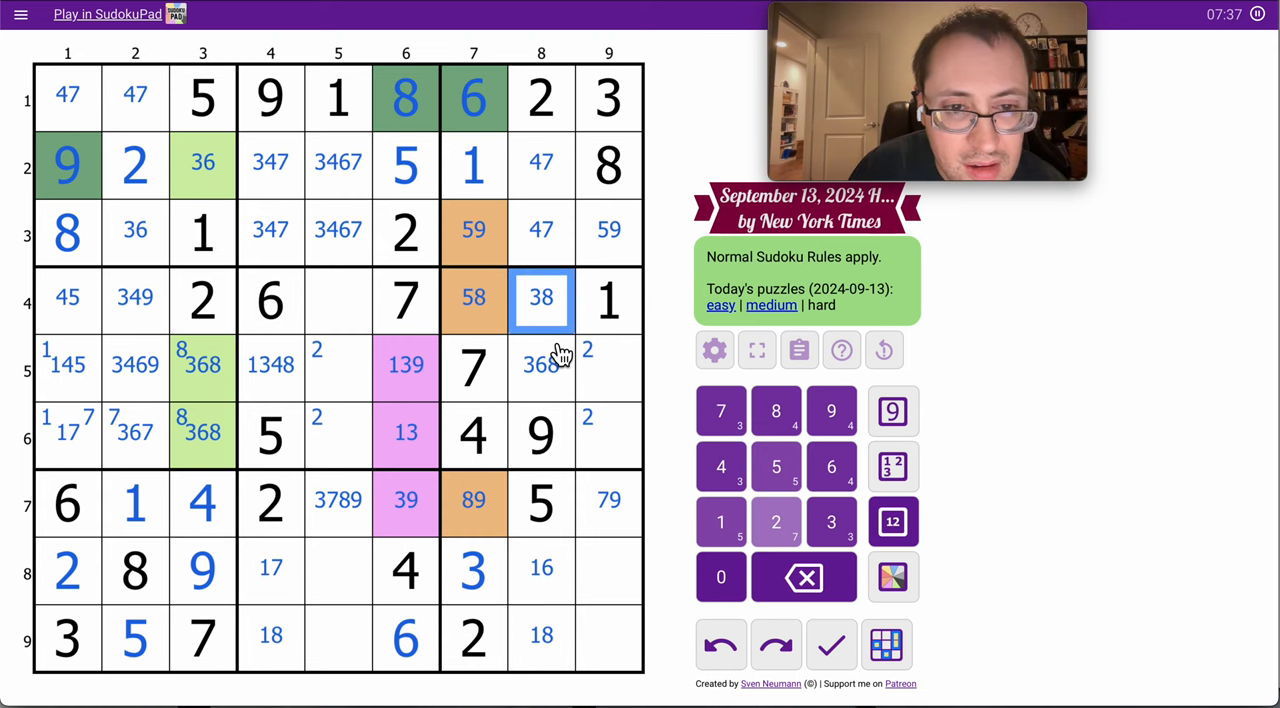
pyautogui.click(540, 368)
pyautogui.write('3 ')
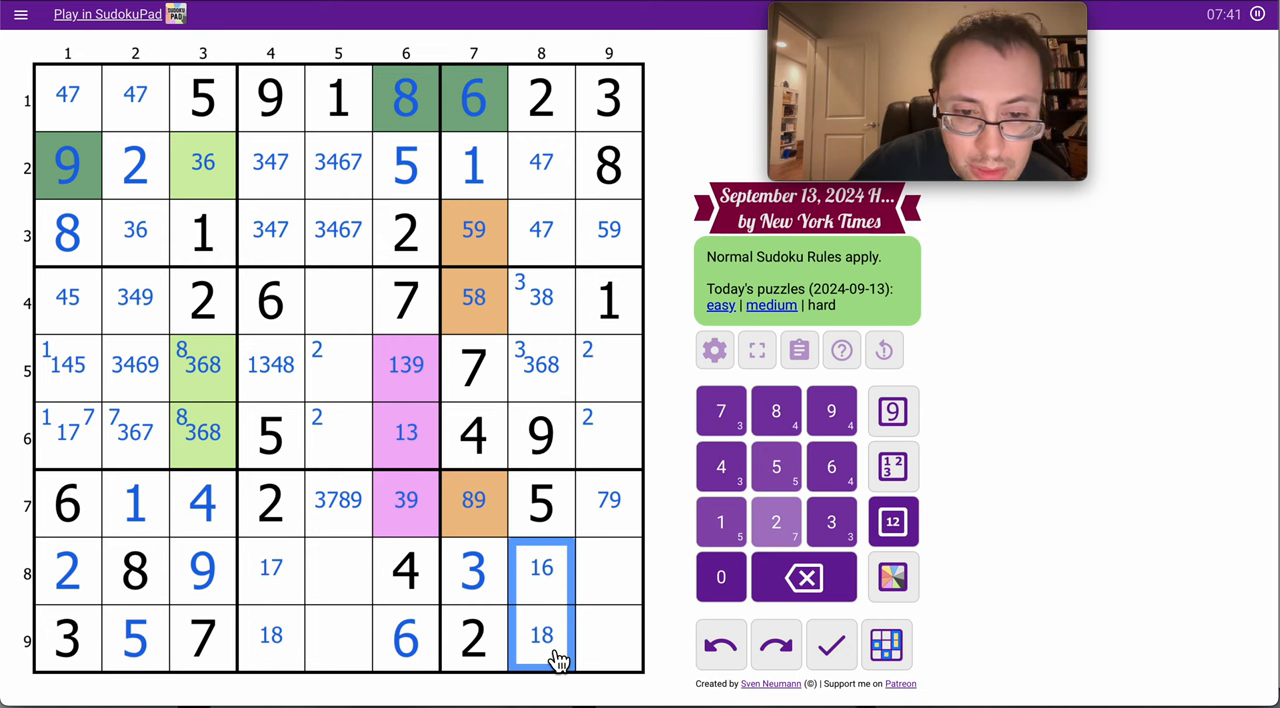
pyautogui.click(720, 520)
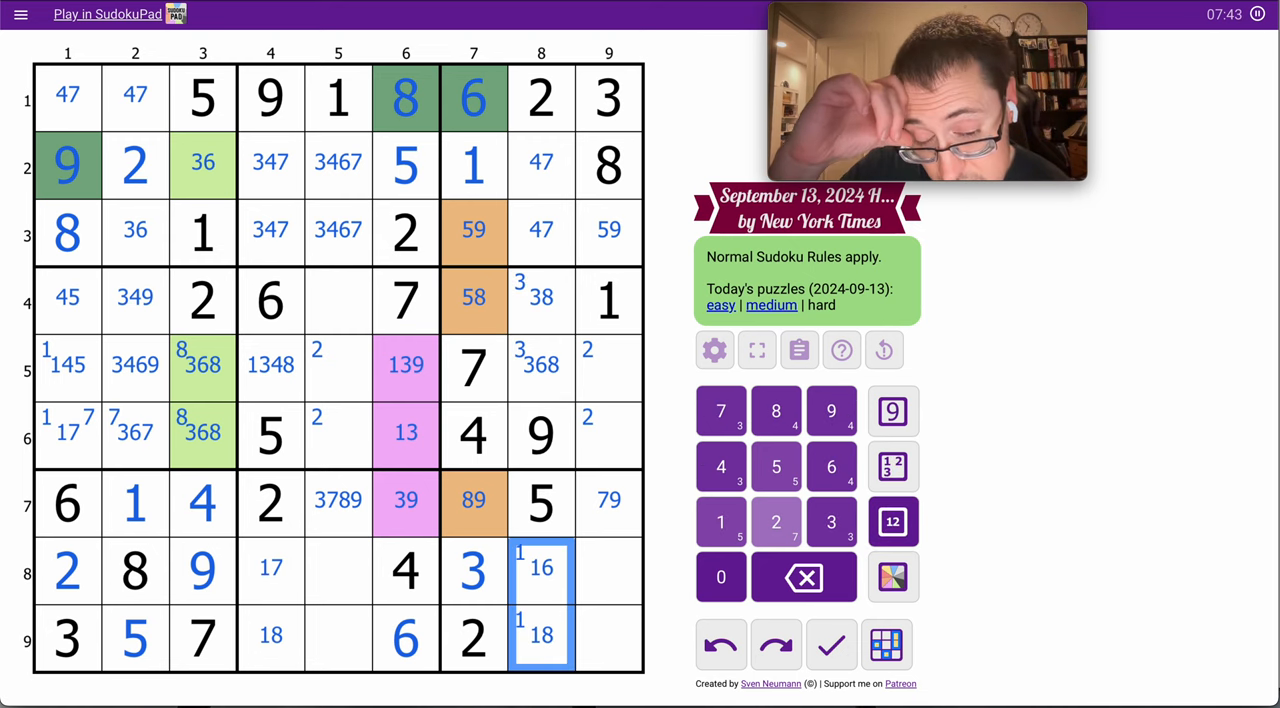
pyautogui.moveTo(650, 620)
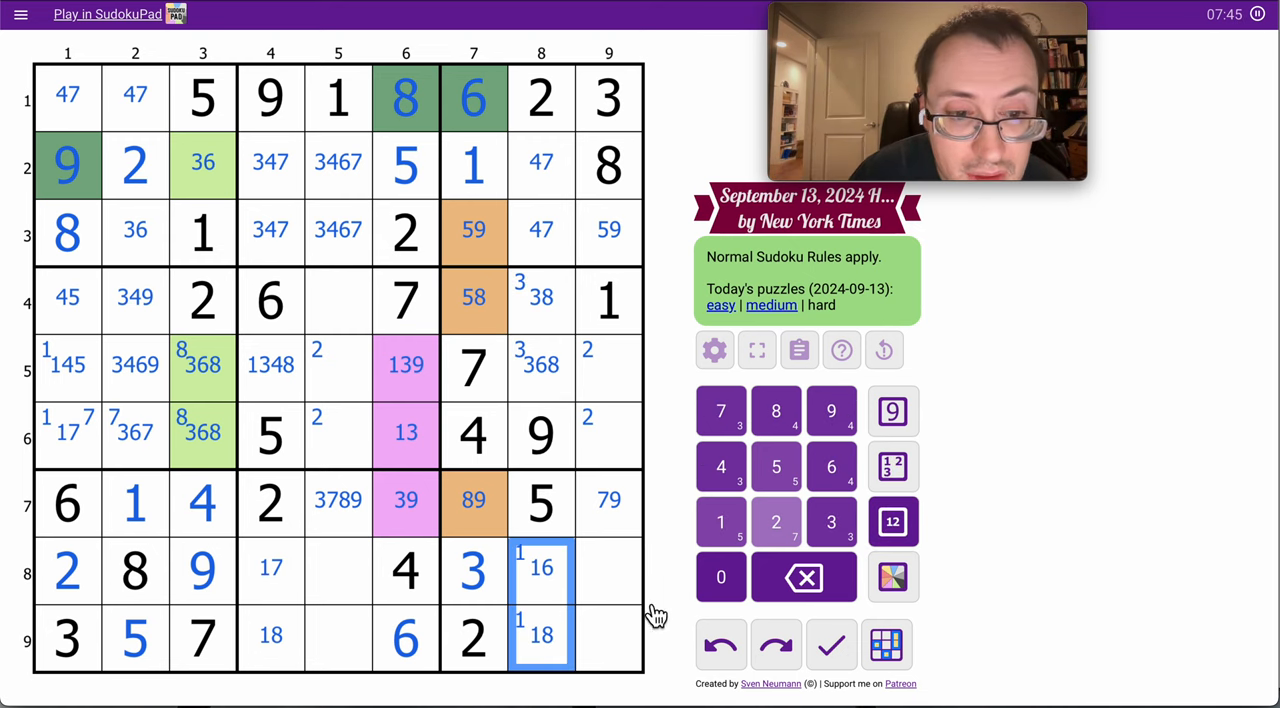
pyautogui.moveTo(488, 530)
pyautogui.write('4')
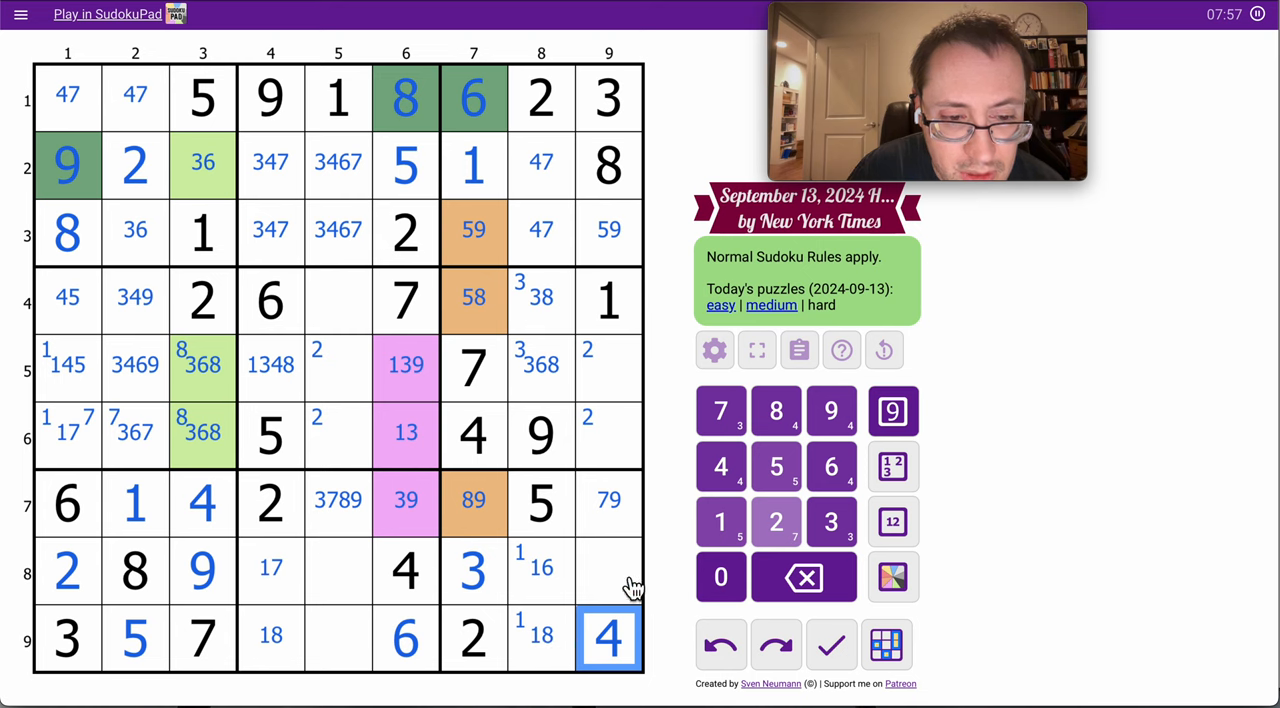
pyautogui.click(608, 570)
pyautogui.write('67')
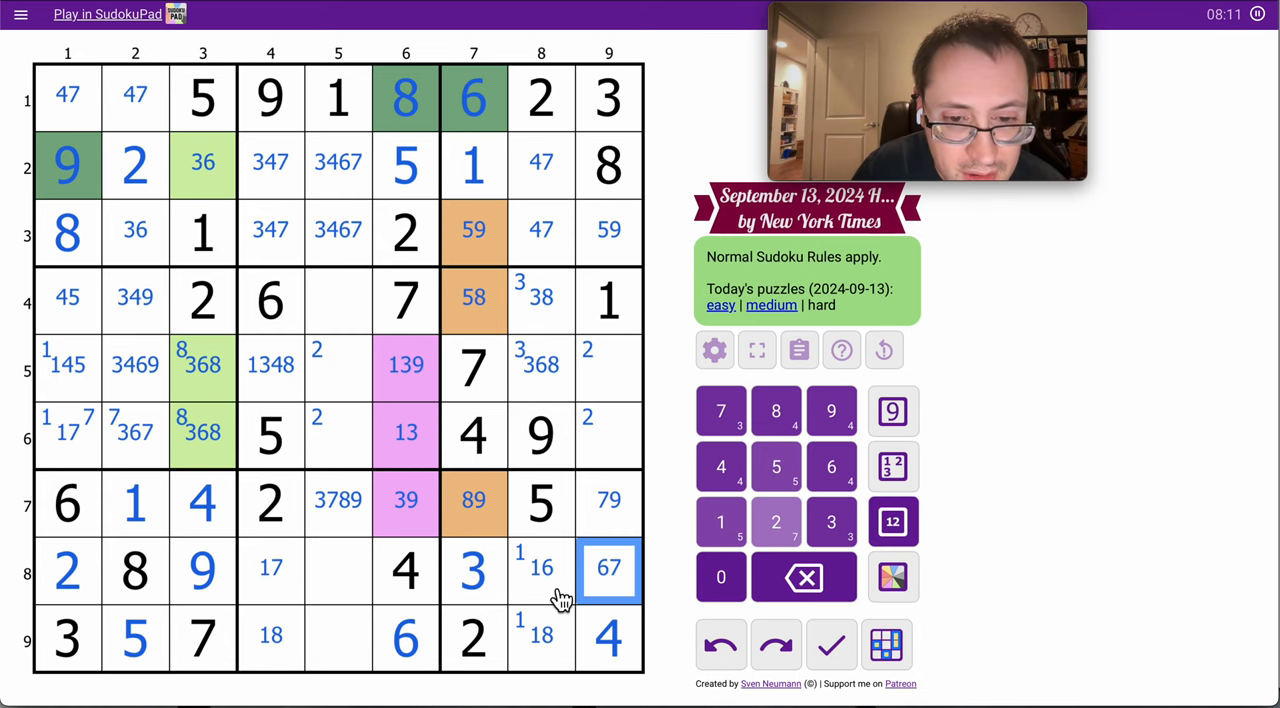
pyautogui.click(540, 570)
pyautogui.write('5')
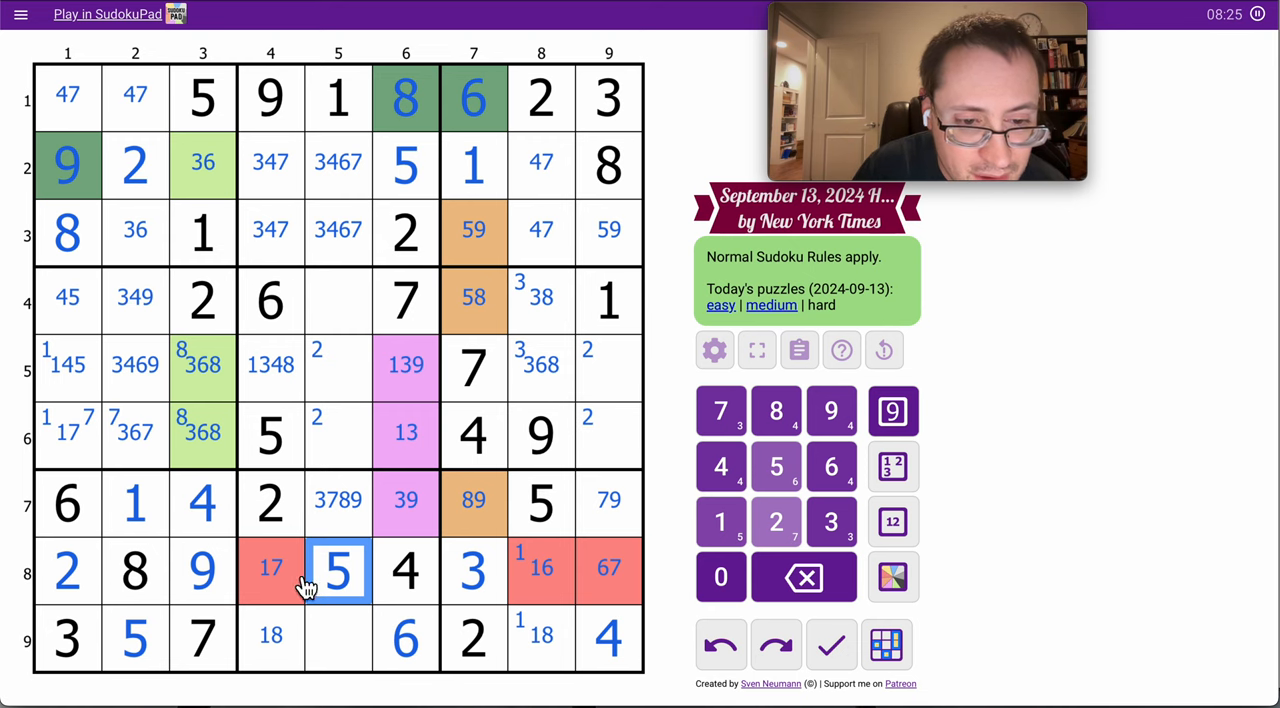
# Fill resolved digits: 9, 1, 3 in column 6, 7, 1, 6 in row 8, completing row 9 and most of columns 1, 7, 8.
pyautogui.click(338, 638)
pyautogui.write('9')
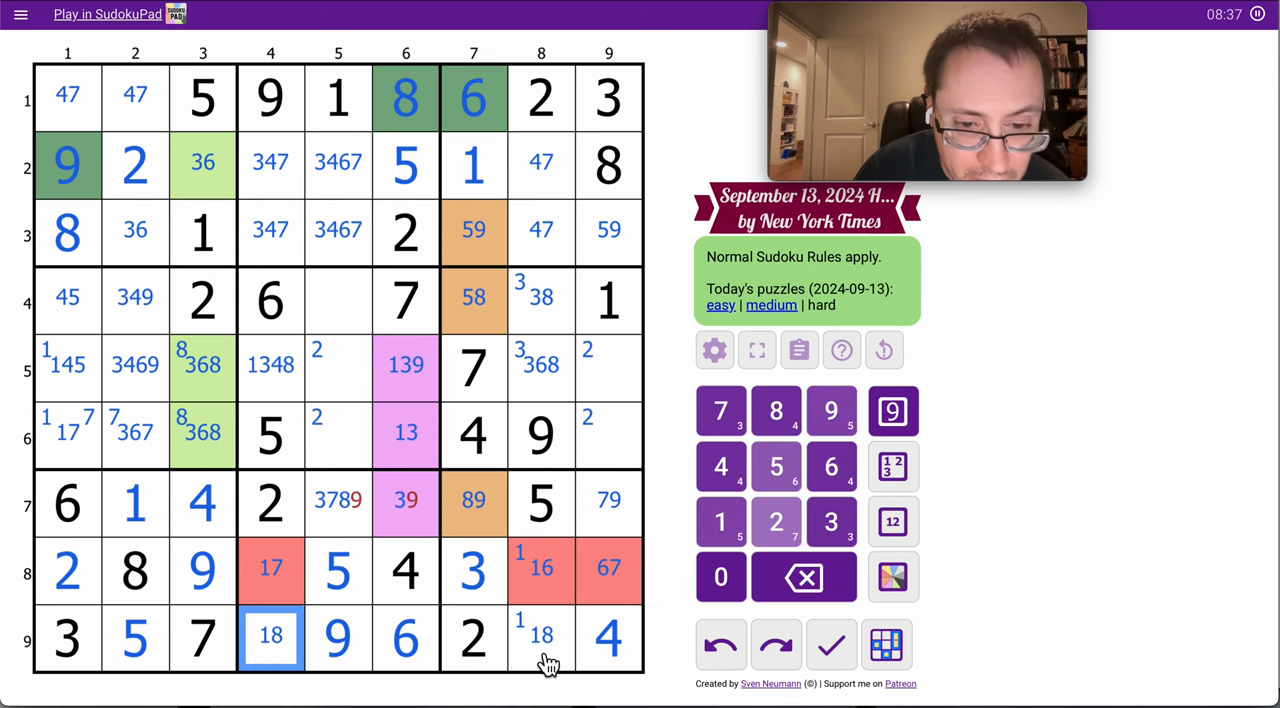
pyautogui.click(406, 502)
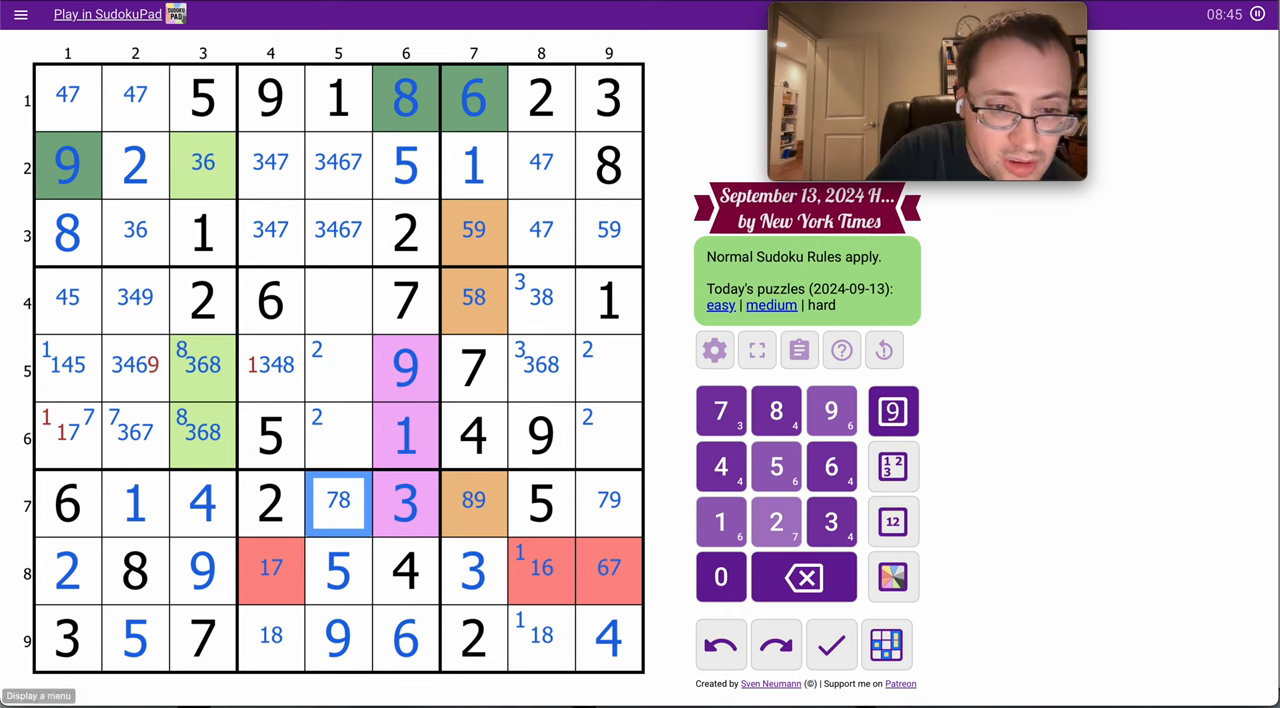
pyautogui.click(270, 368)
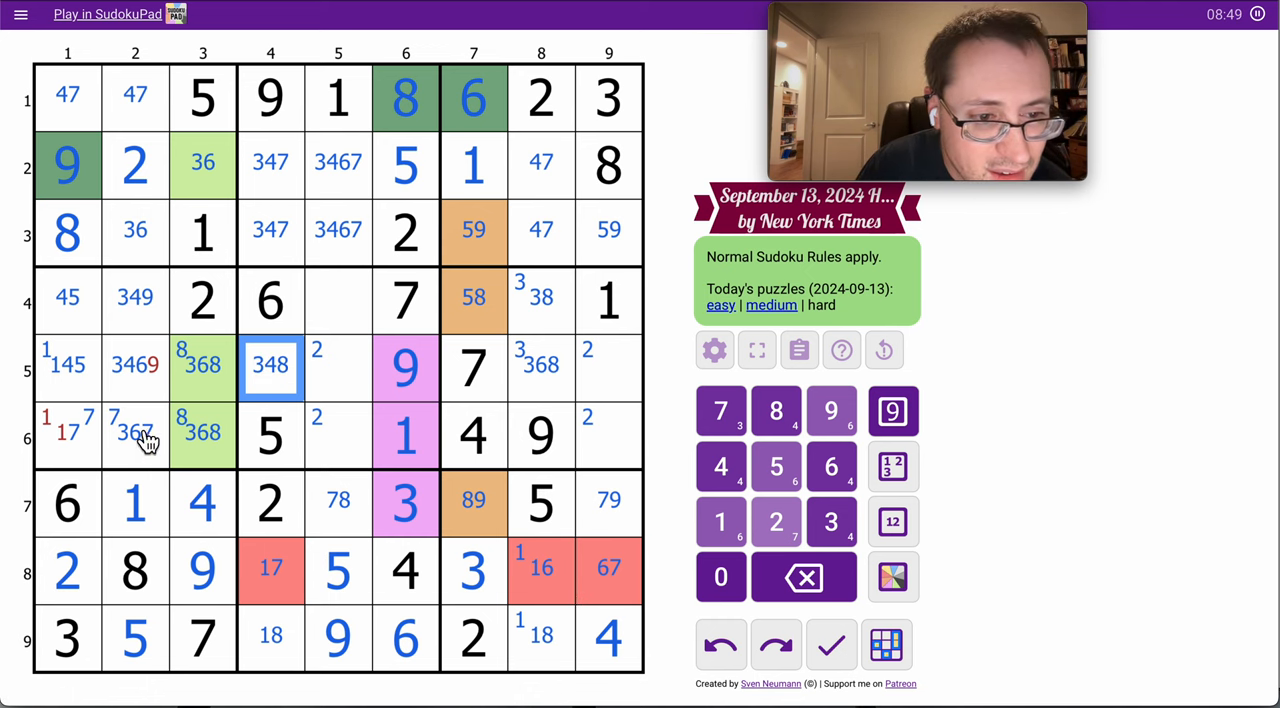
pyautogui.click(70, 442)
pyautogui.write('7')
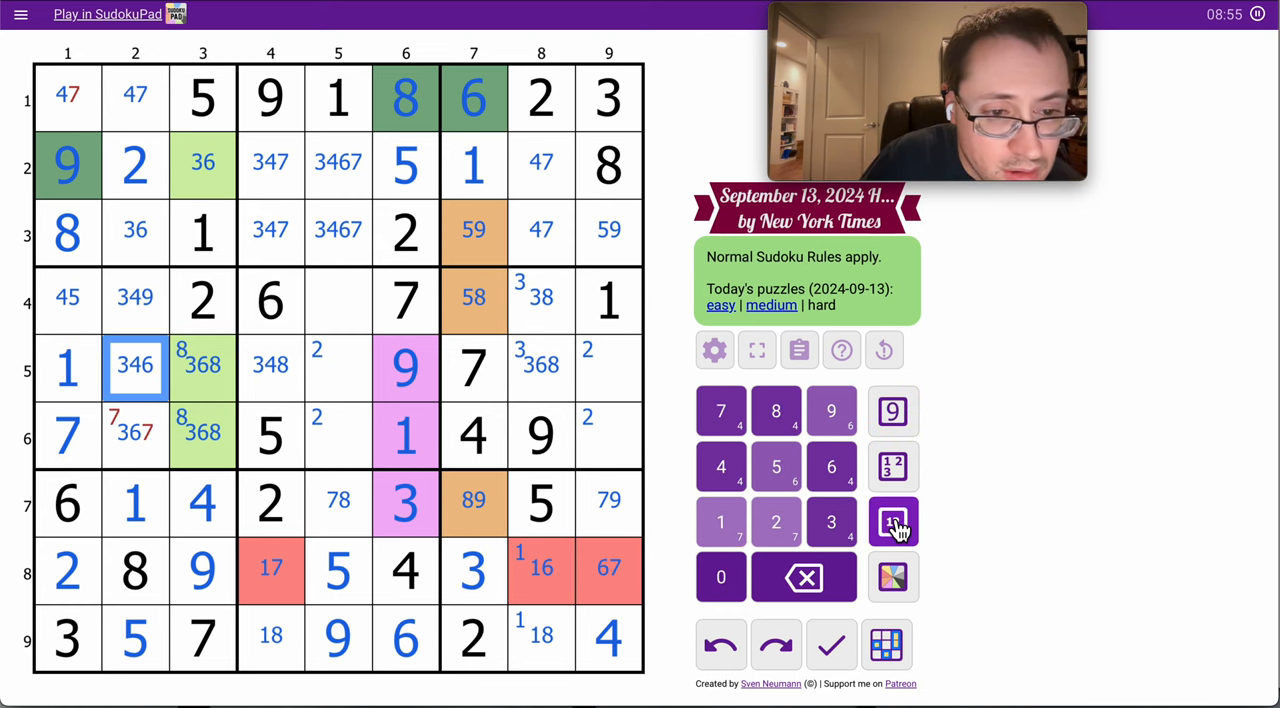
pyautogui.click(136, 434)
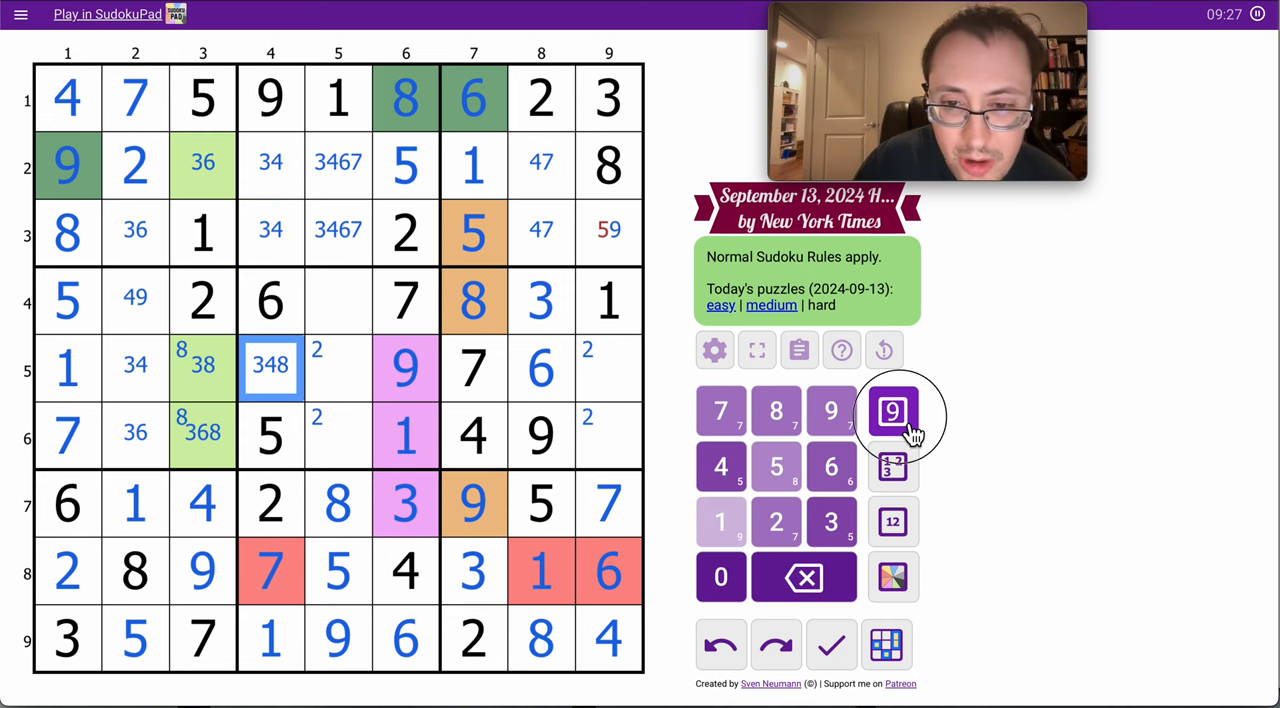
# Enter the final digits at r2c5, r4c5, r5c9 and the rest, completing the puzzle.
pyautogui.click(136, 368)
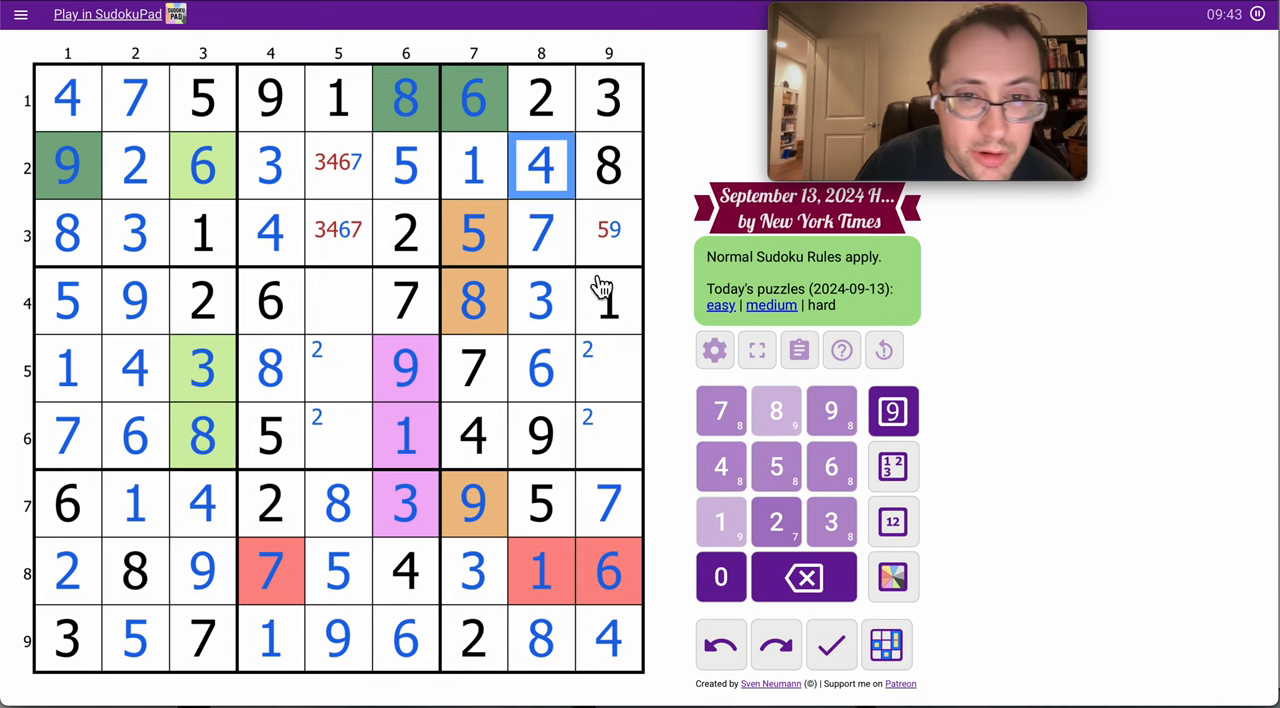
pyautogui.click(608, 232)
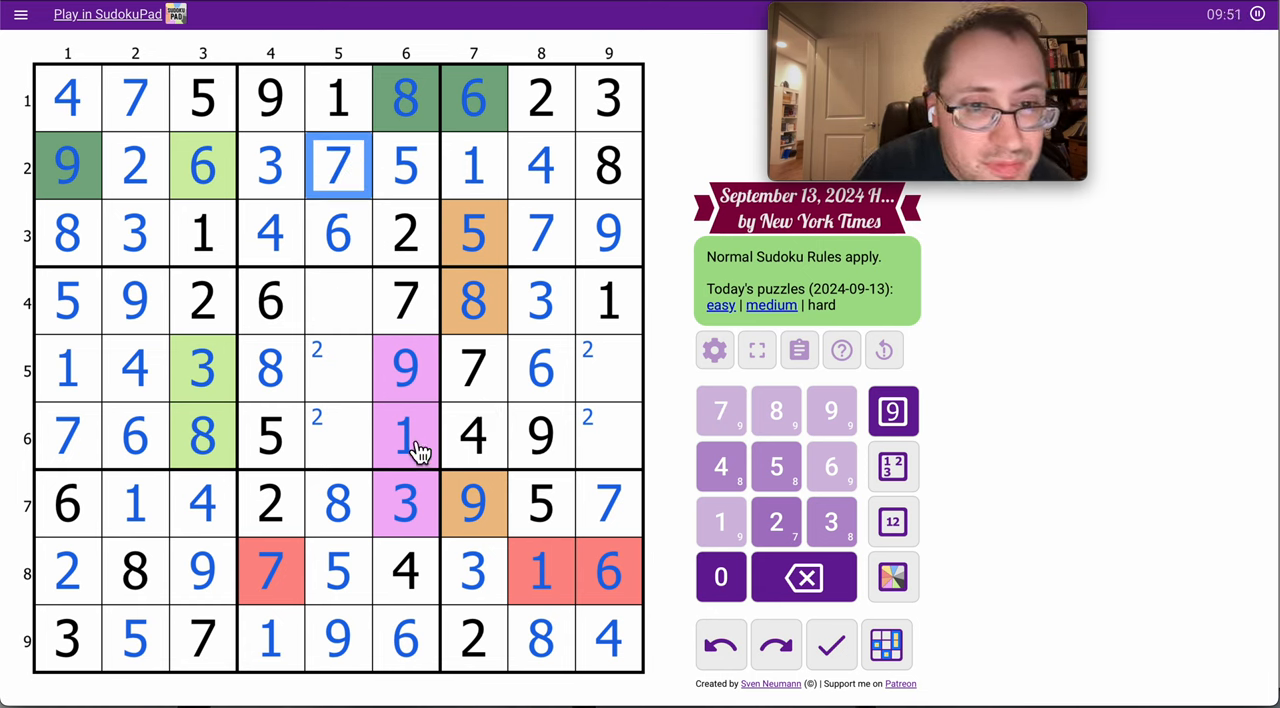
pyautogui.click(338, 300)
pyautogui.write('4')
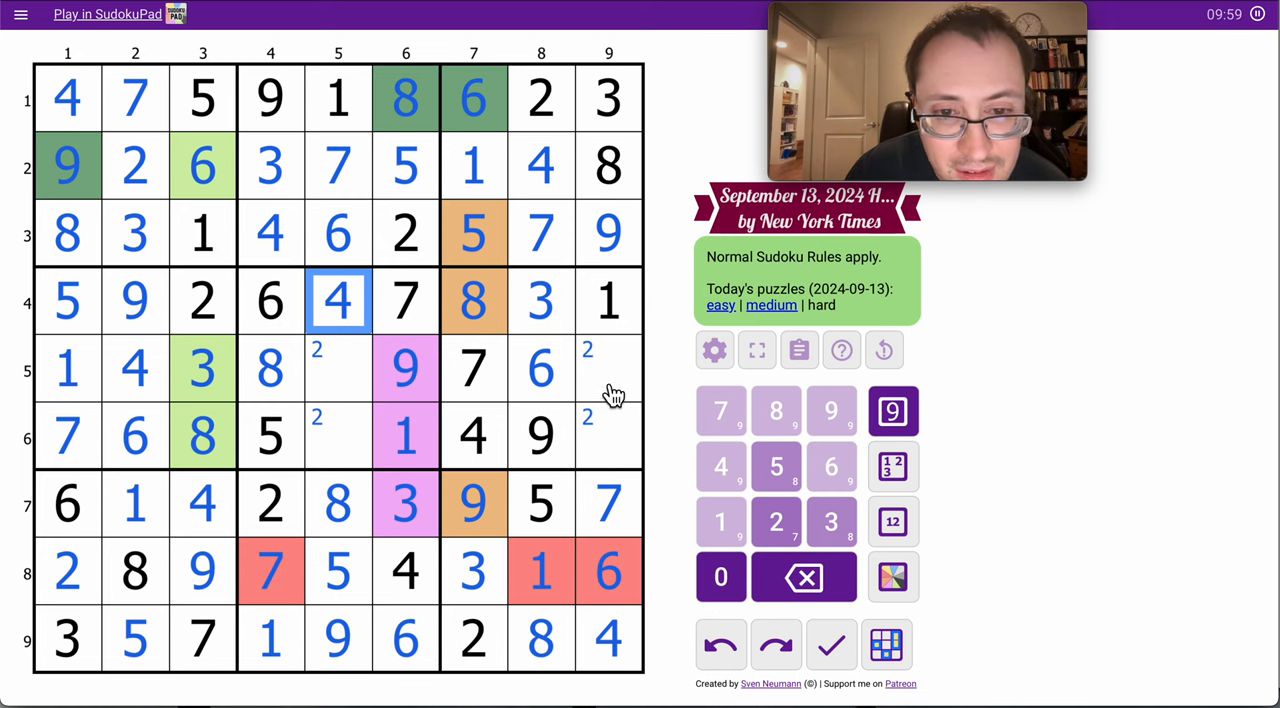
pyautogui.click(608, 436)
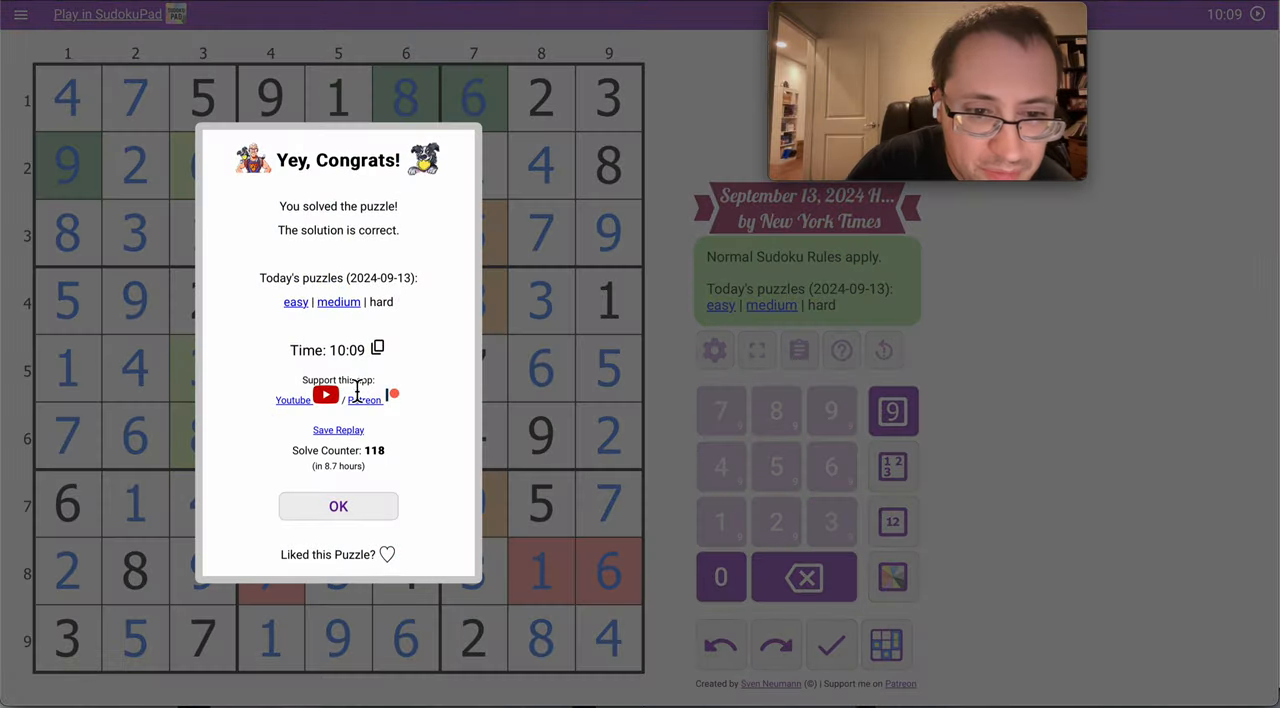
# Mark the solved puzzle as liked and dismiss the congratulations dialog.
pyautogui.click(396, 552)
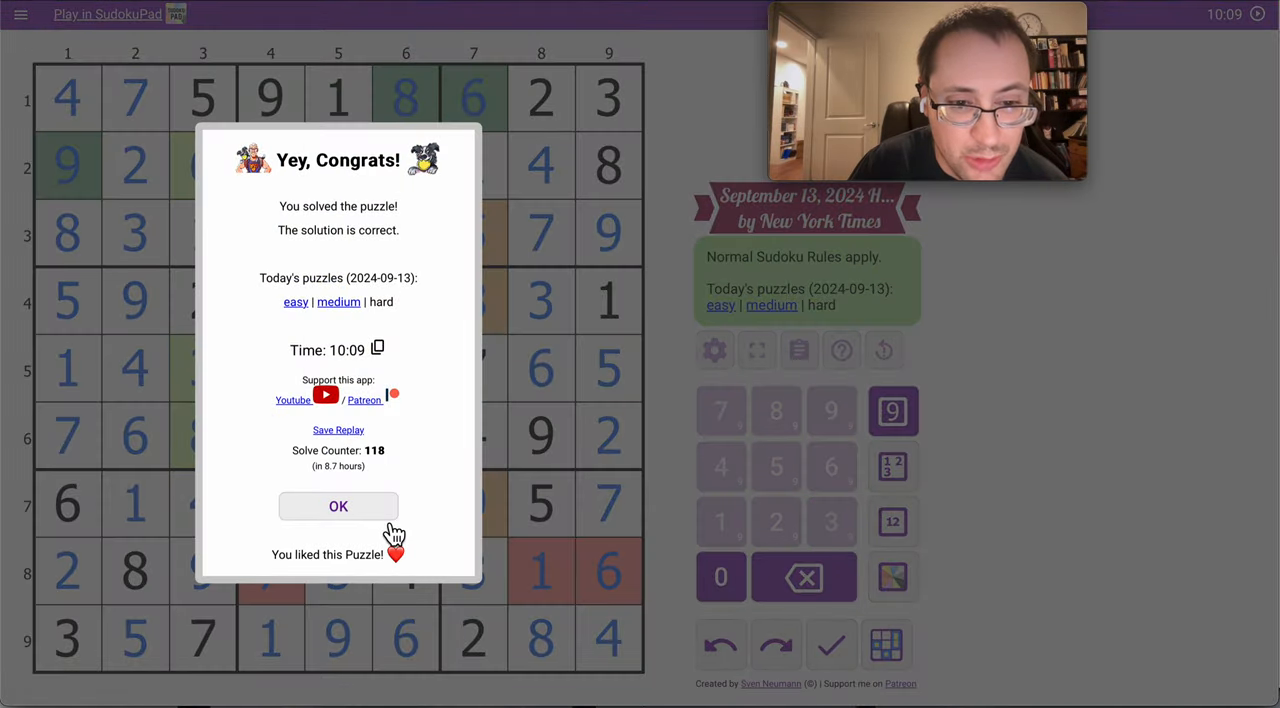
pyautogui.click(338, 506)
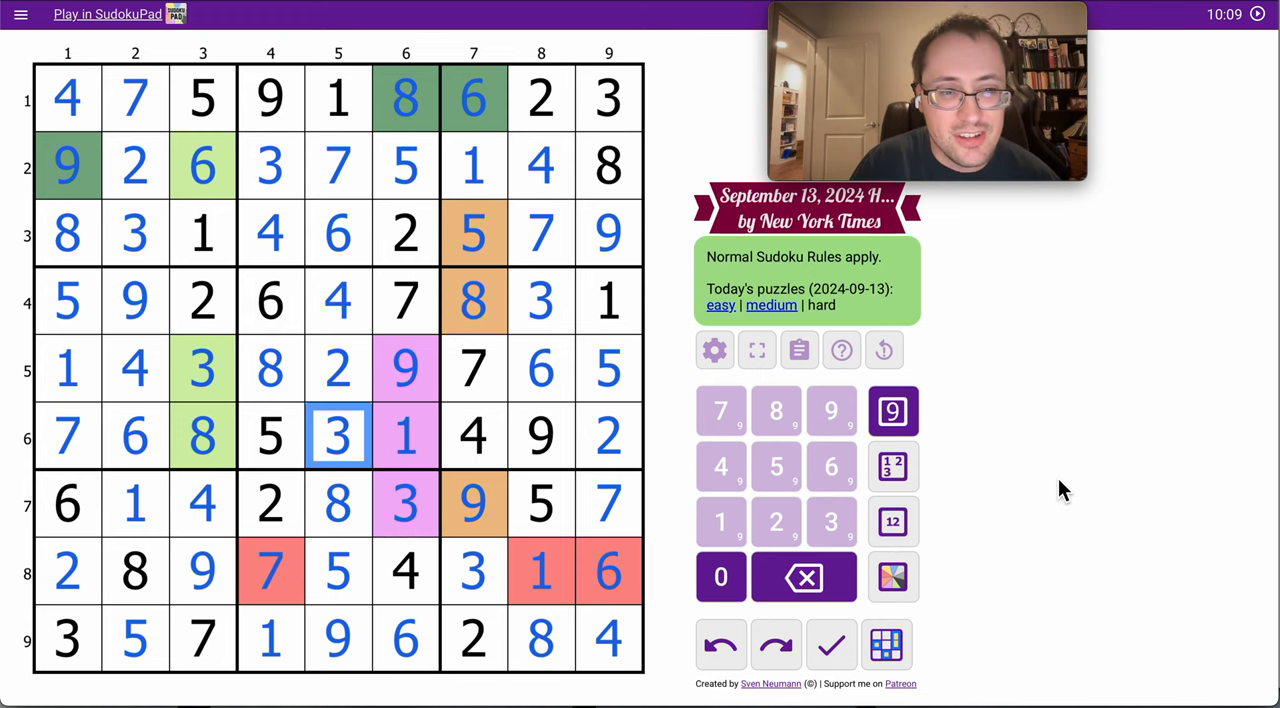